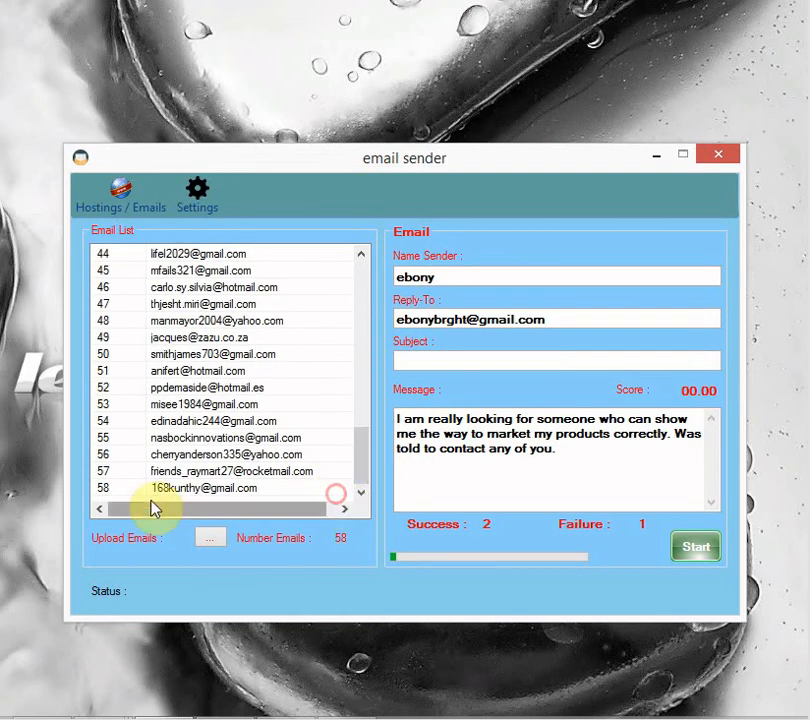
mouse_move(368, 468)
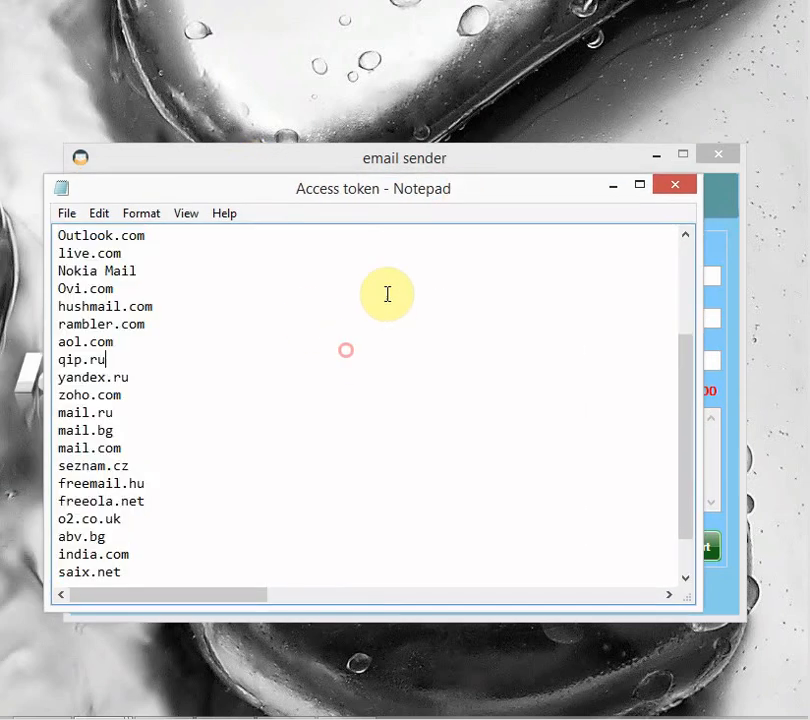
Review the Access token file's providers, selecting hushmail.com through saix.net, then minimize Notepad.
scroll("up", 3)
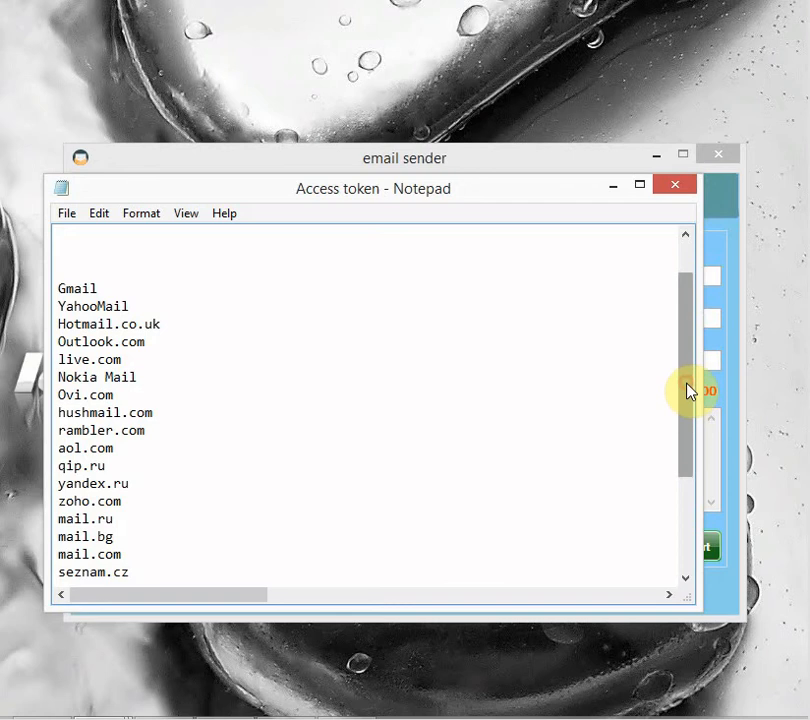
scroll("down", 3)
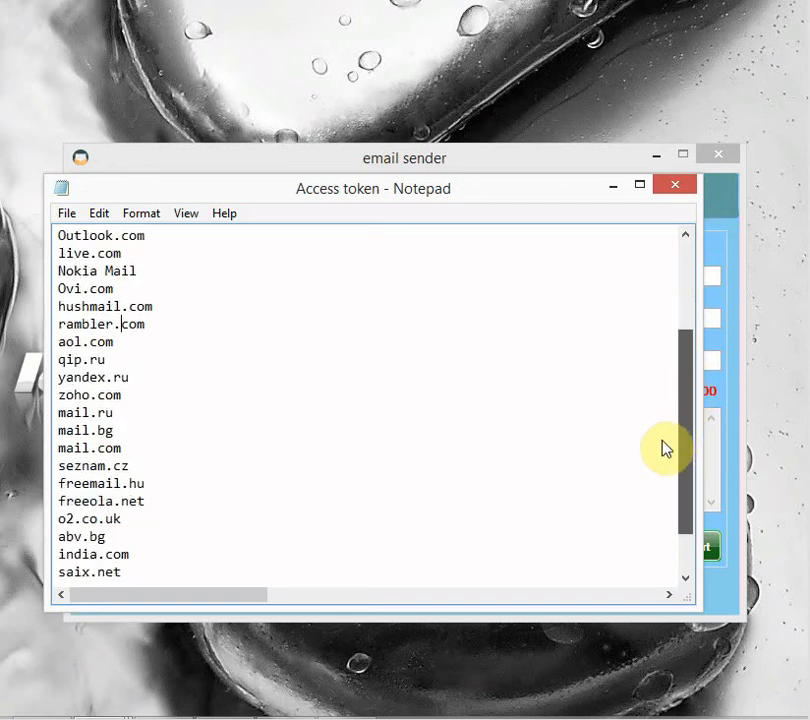
scroll("down", 3)
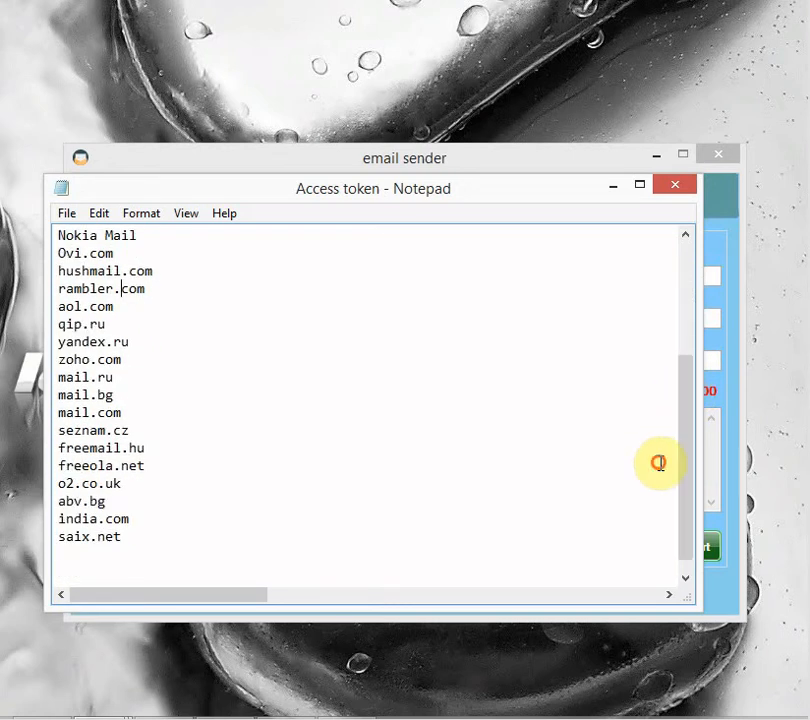
left_click_drag(58, 432, 120, 536)
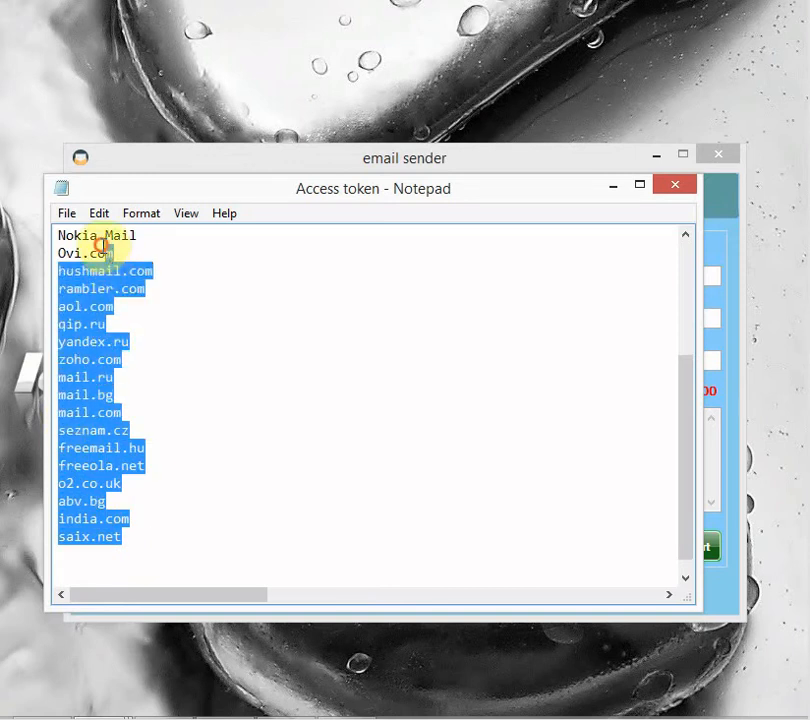
mouse_move(674, 184)
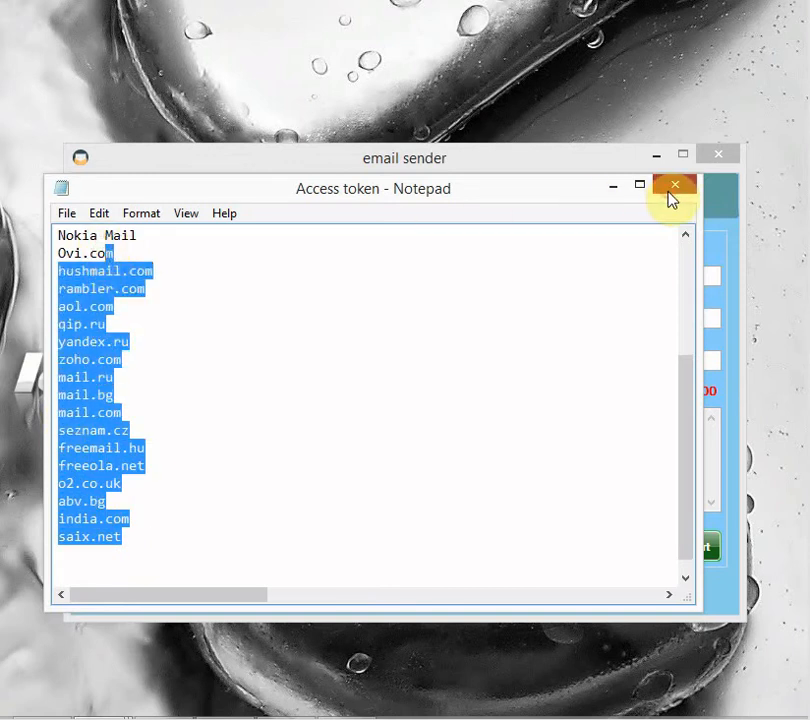
left_click(674, 184)
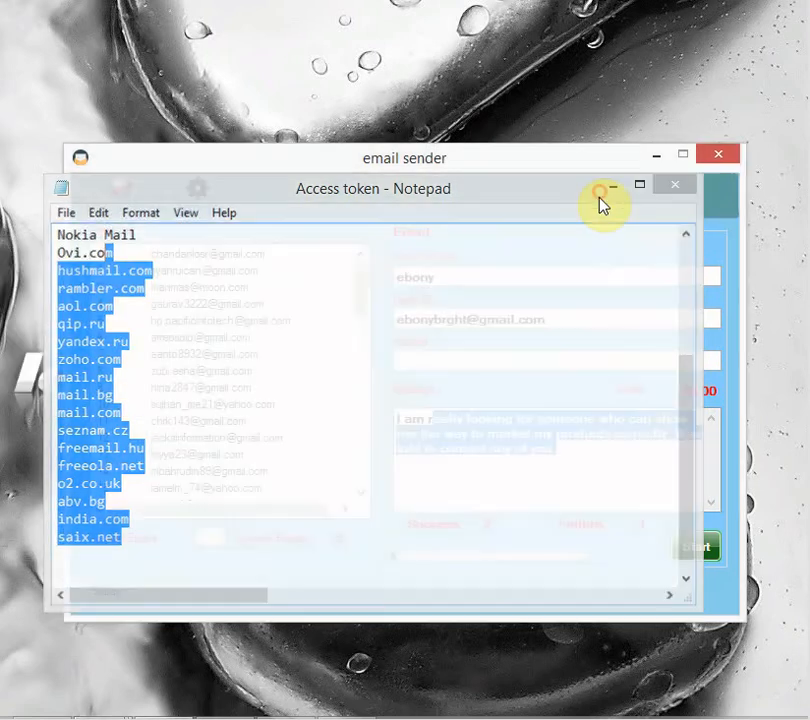
In Hostings / Emails, enter the Gmail sender account 'teste' in email:pass form on the Add tab.
left_click(674, 184)
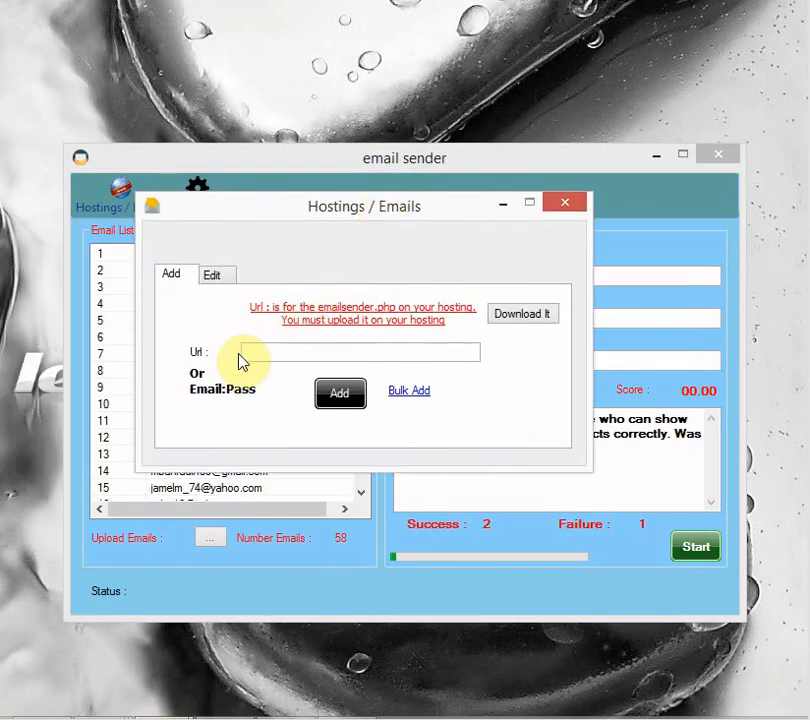
left_click(360, 352)
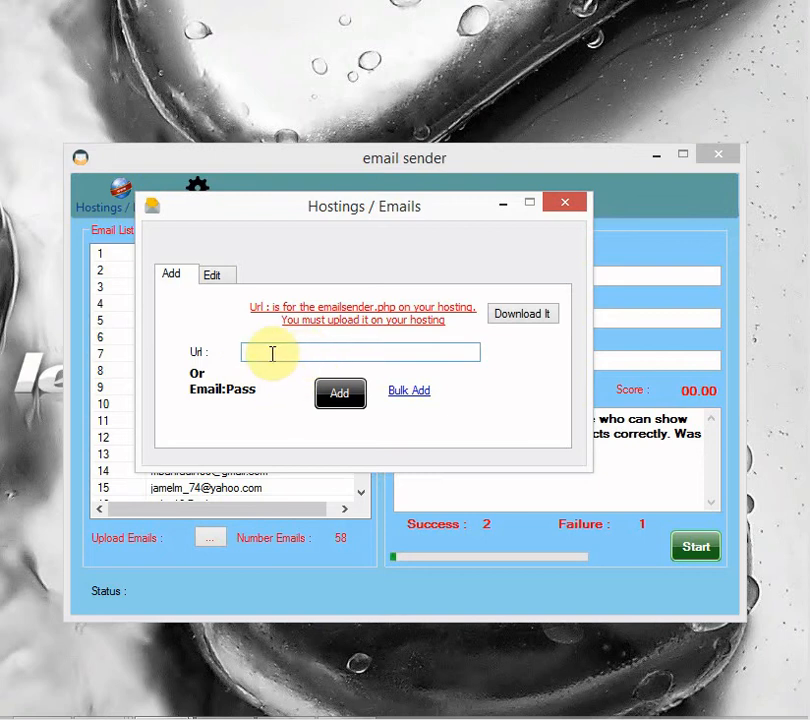
mouse_move(532, 348)
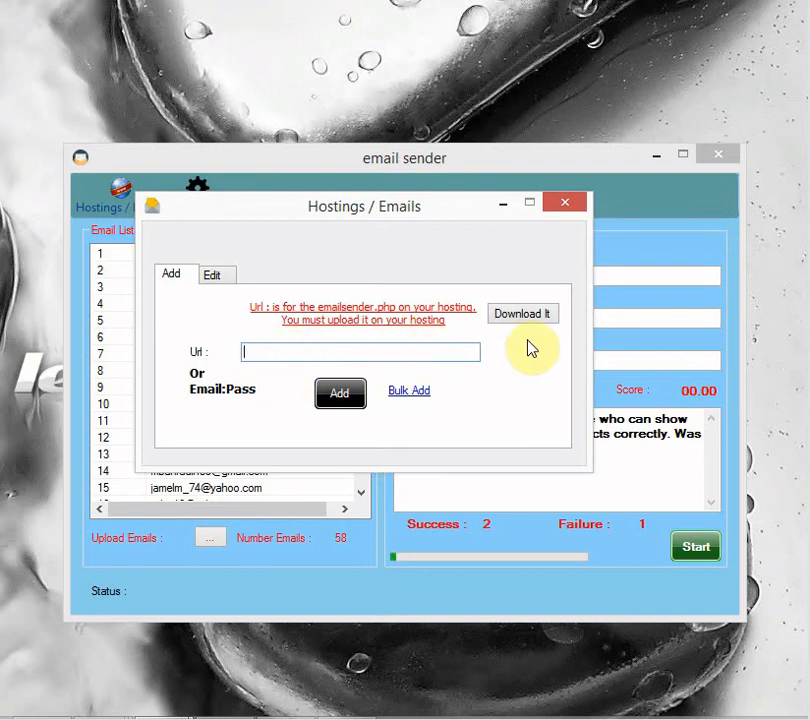
mouse_move(516, 312)
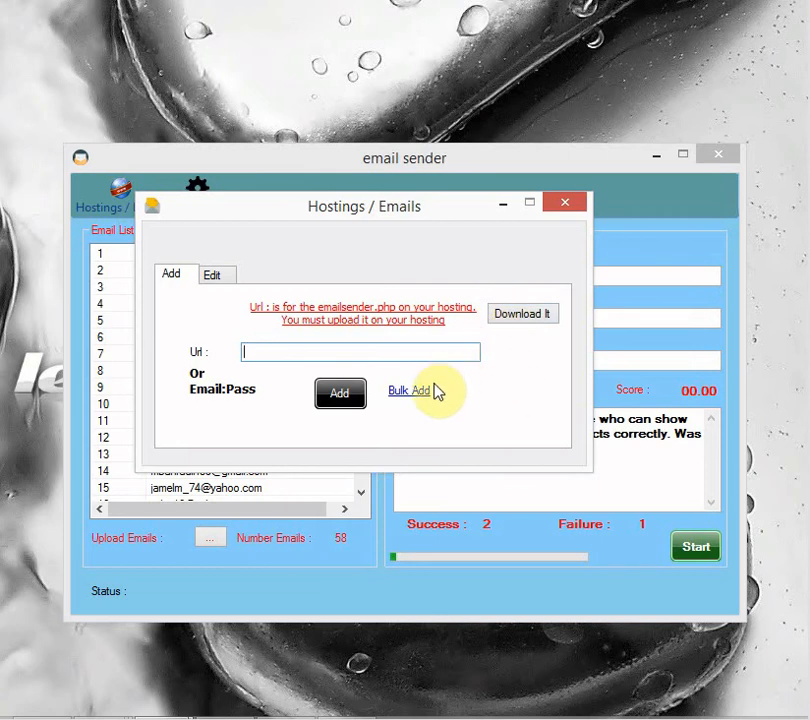
mouse_move(320, 352)
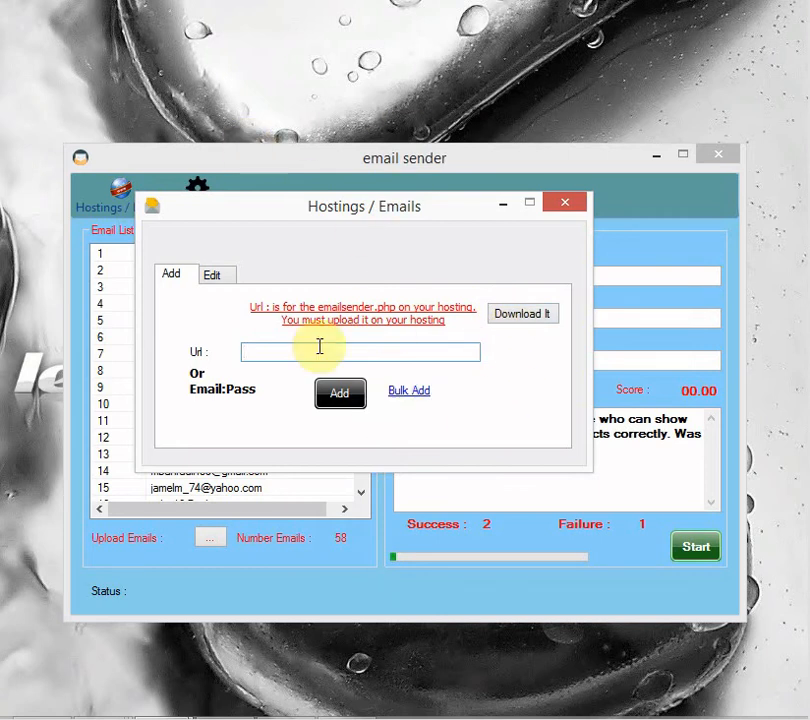
mouse_move(312, 232)
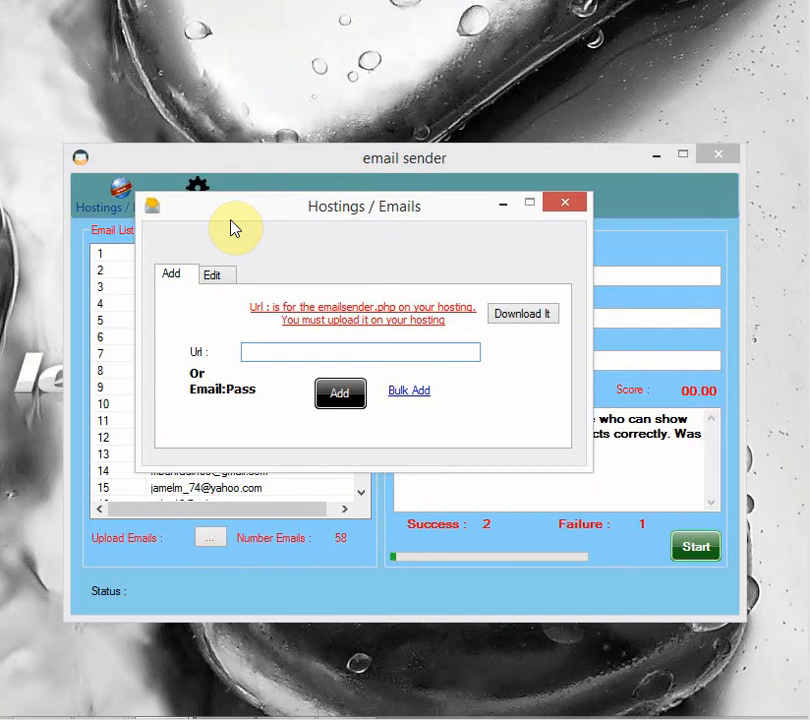
left_click(360, 352)
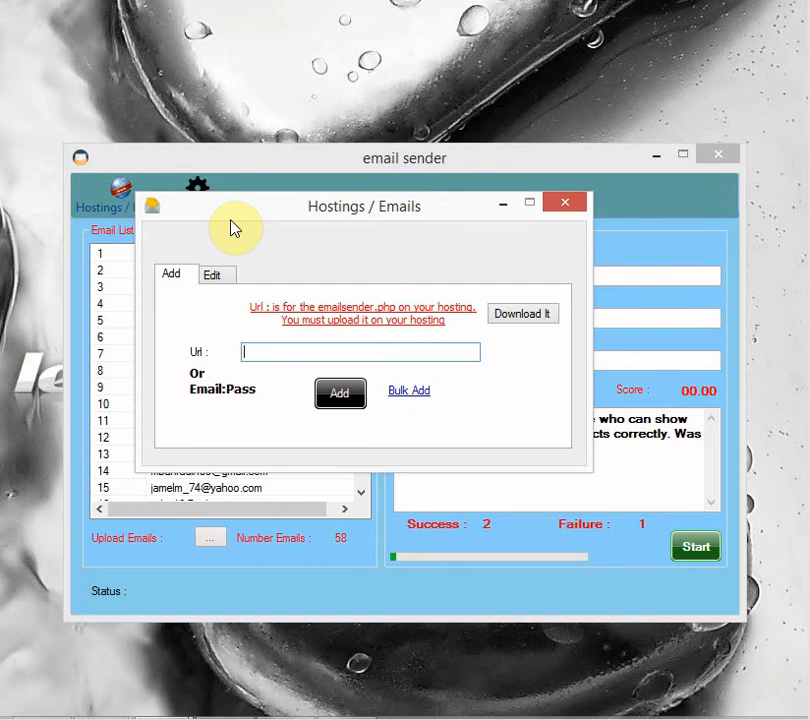
mouse_move(224, 410)
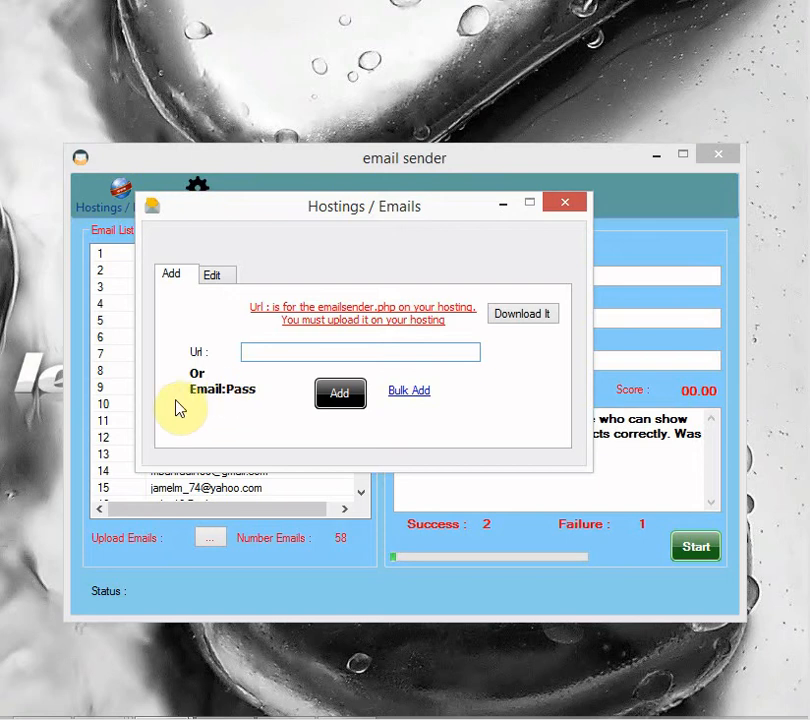
left_click(360, 352)
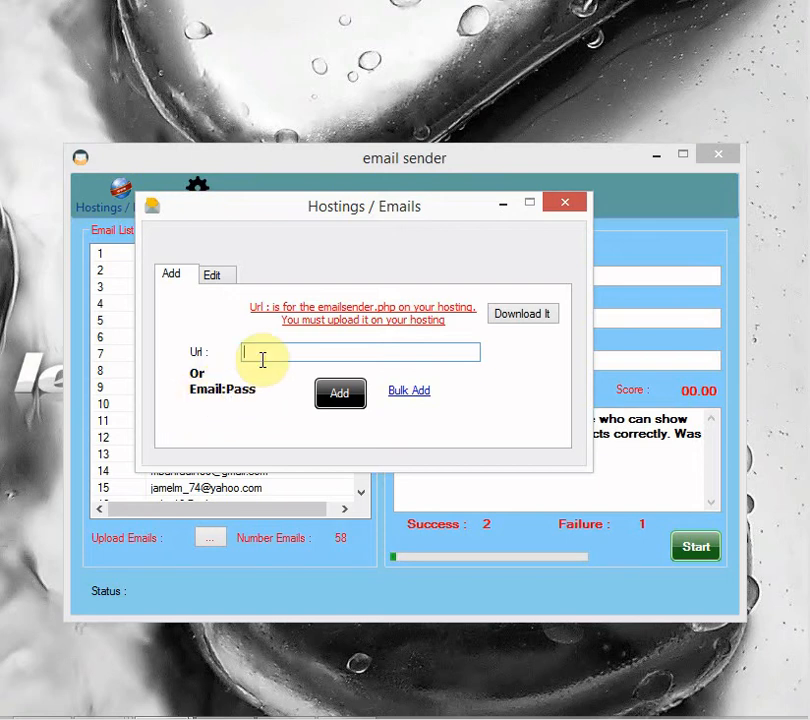
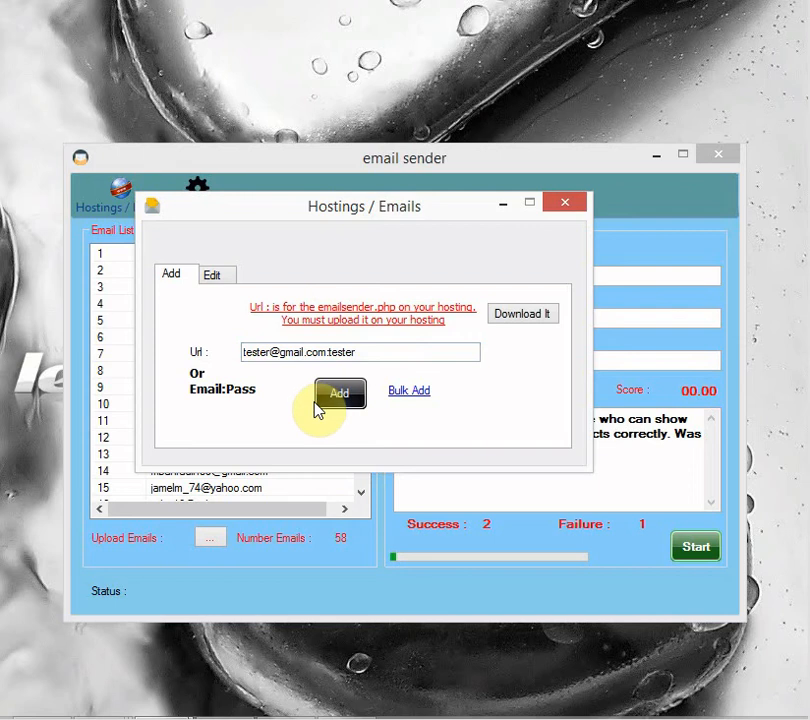
mouse_move(280, 364)
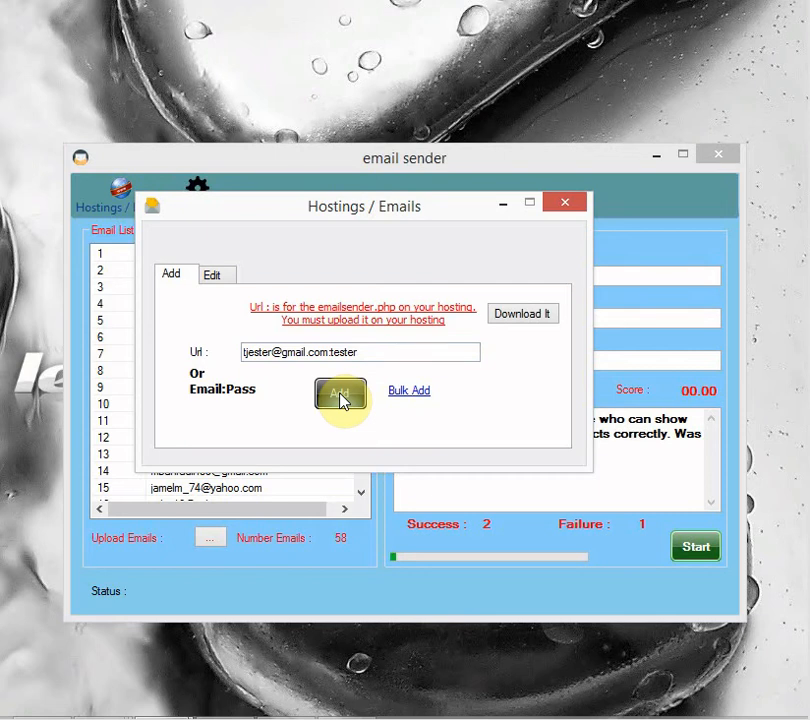
mouse_move(410, 392)
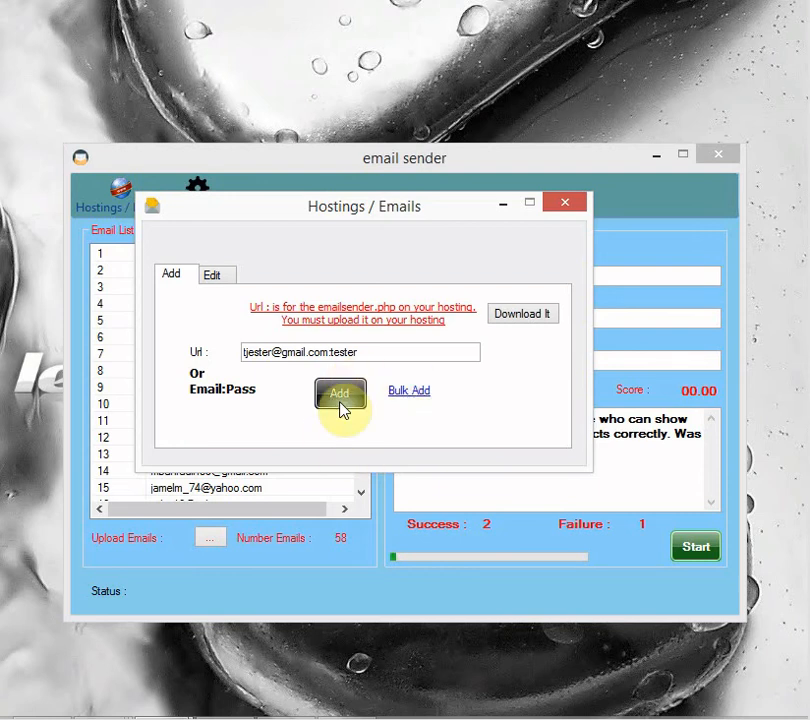
mouse_move(564, 202)
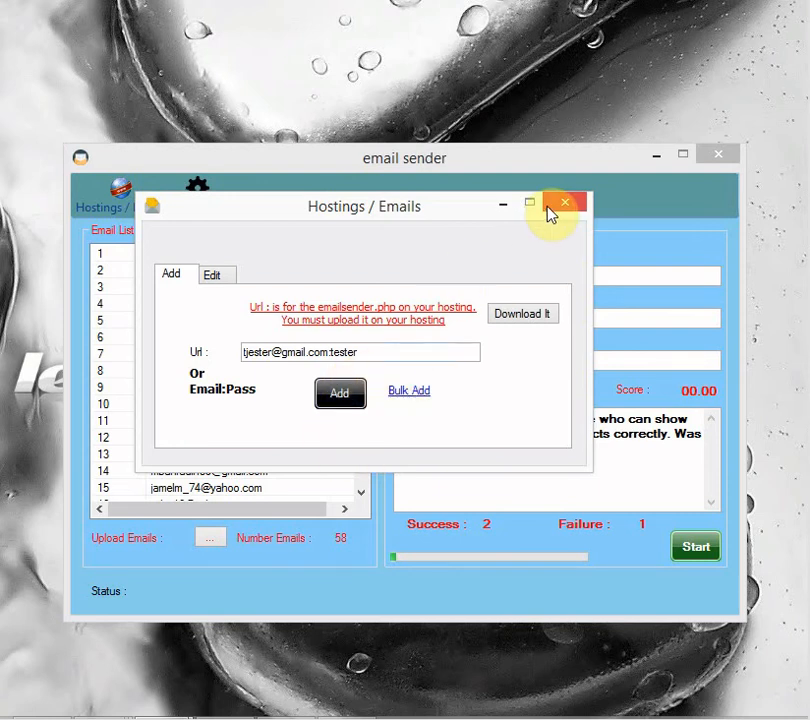
mouse_move(564, 210)
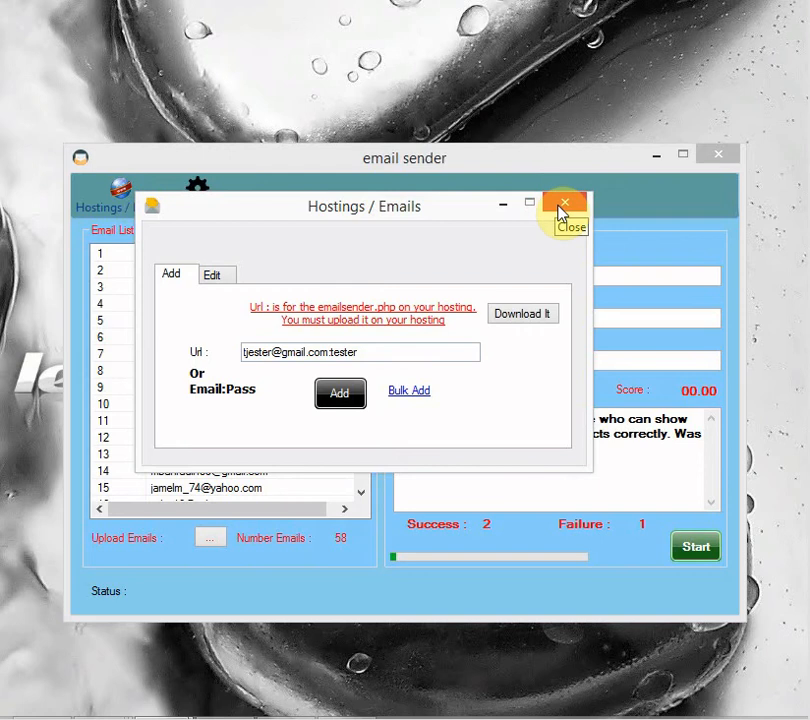
mouse_move(564, 204)
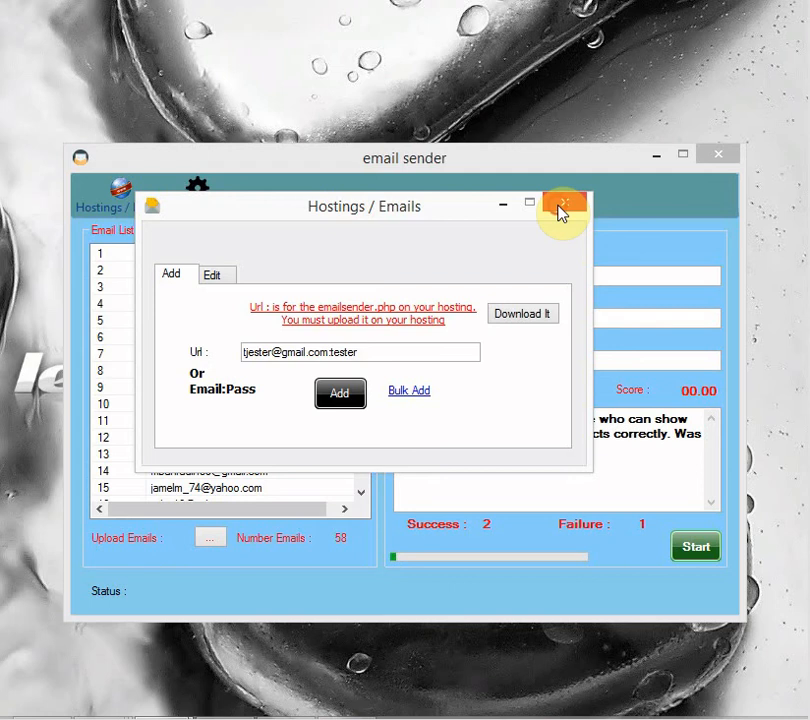
In Settings, change Emails per Hostings to 20, keeping the 10-second delay.
left_click(564, 208)
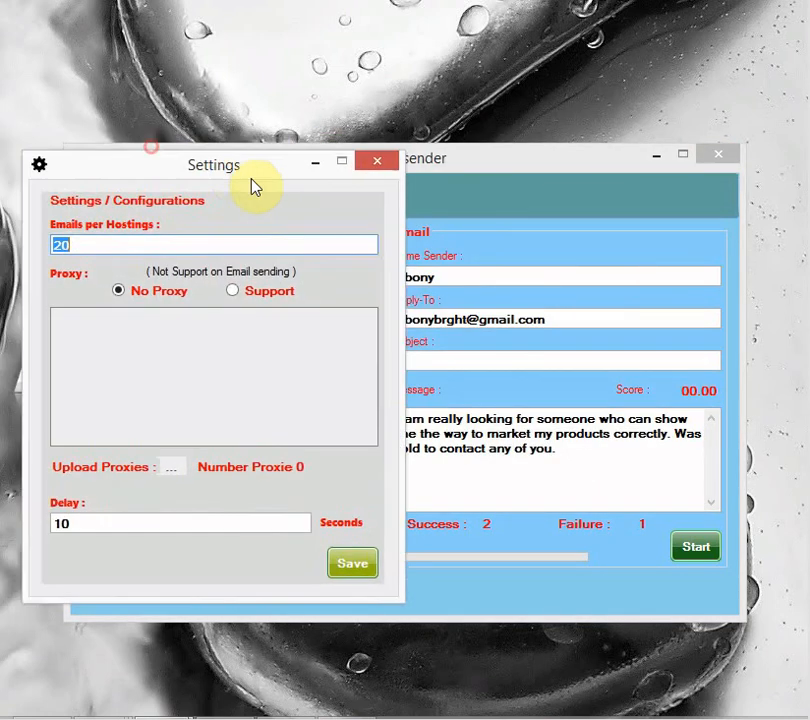
left_click_drag(212, 164, 480, 174)
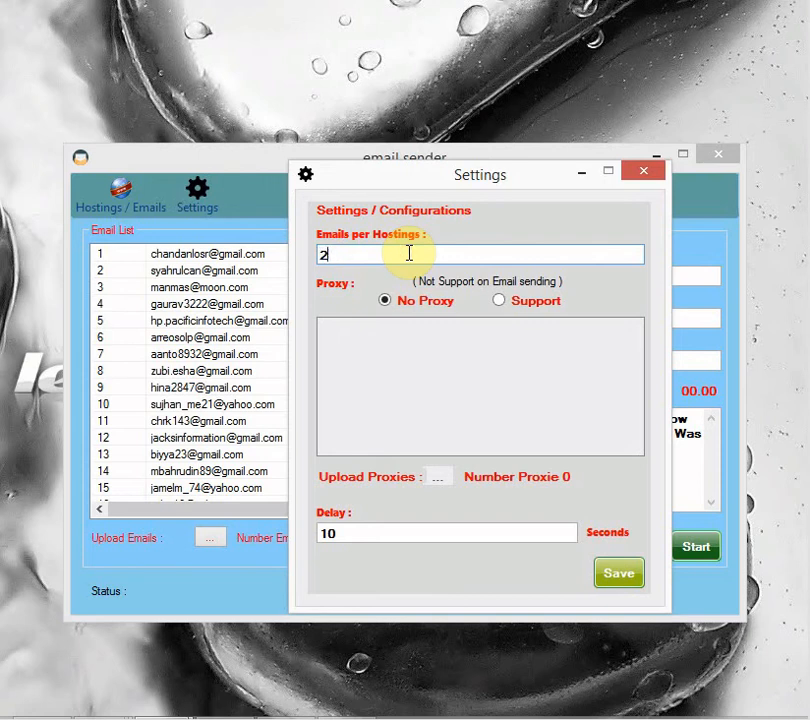
type("50")
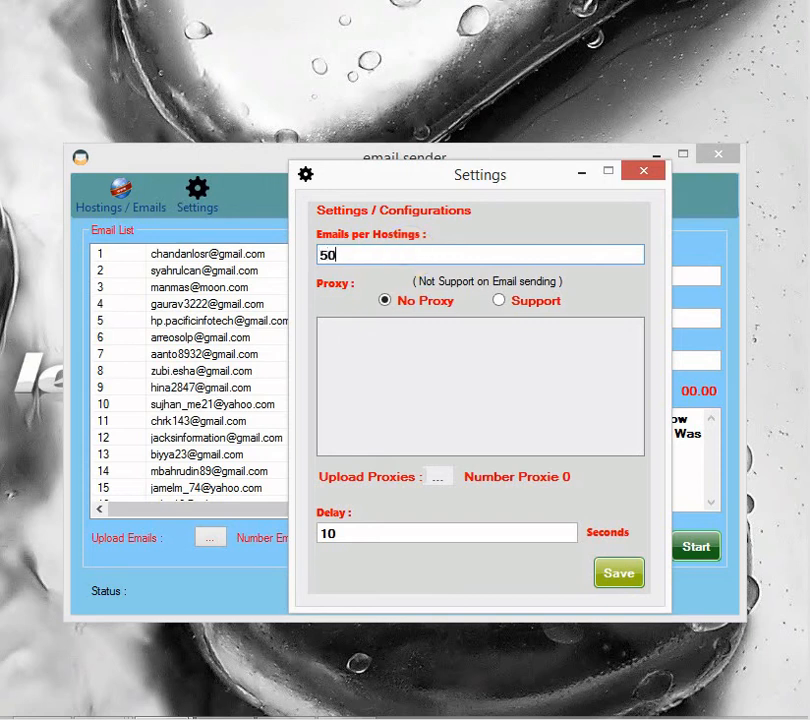
mouse_move(348, 336)
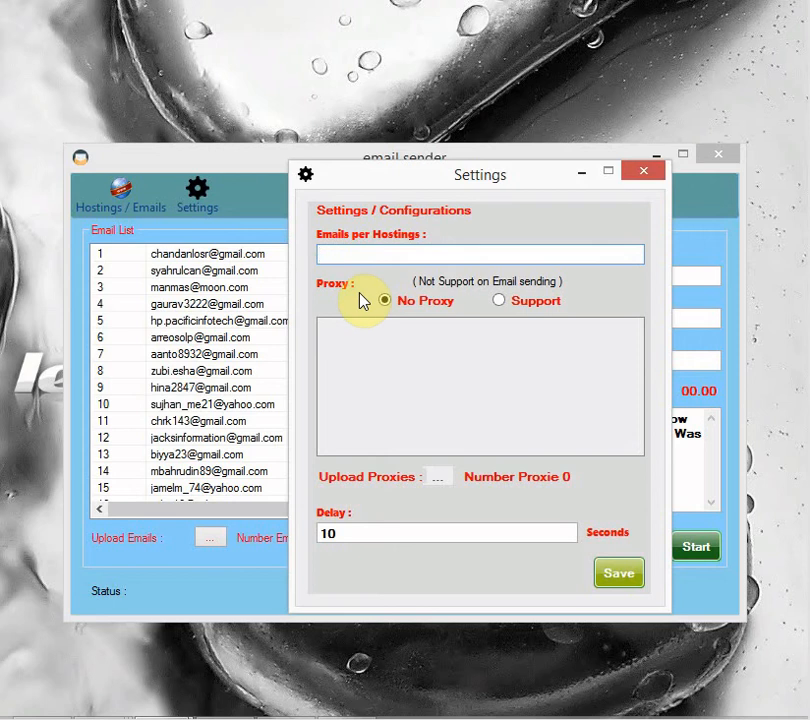
type("2")
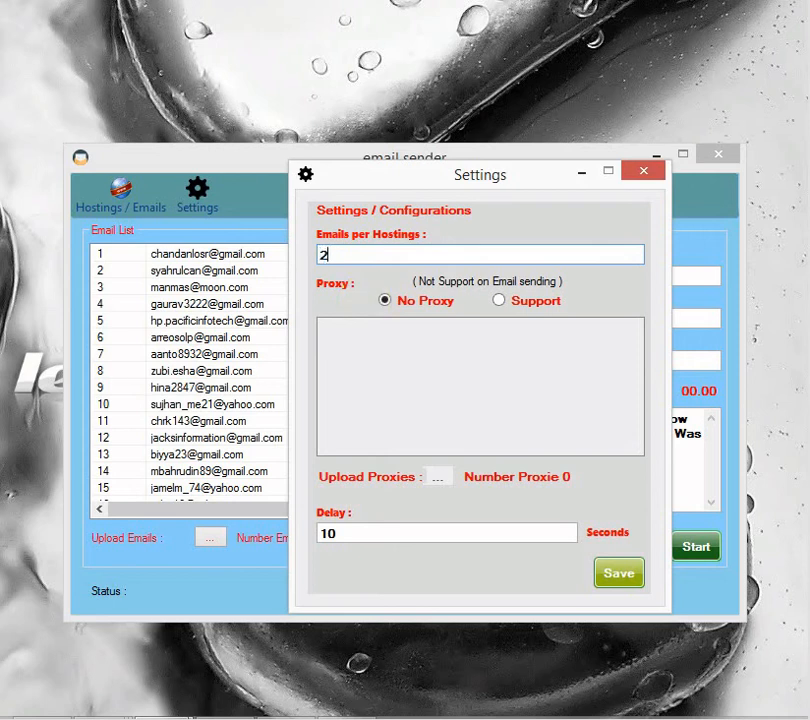
type("0")
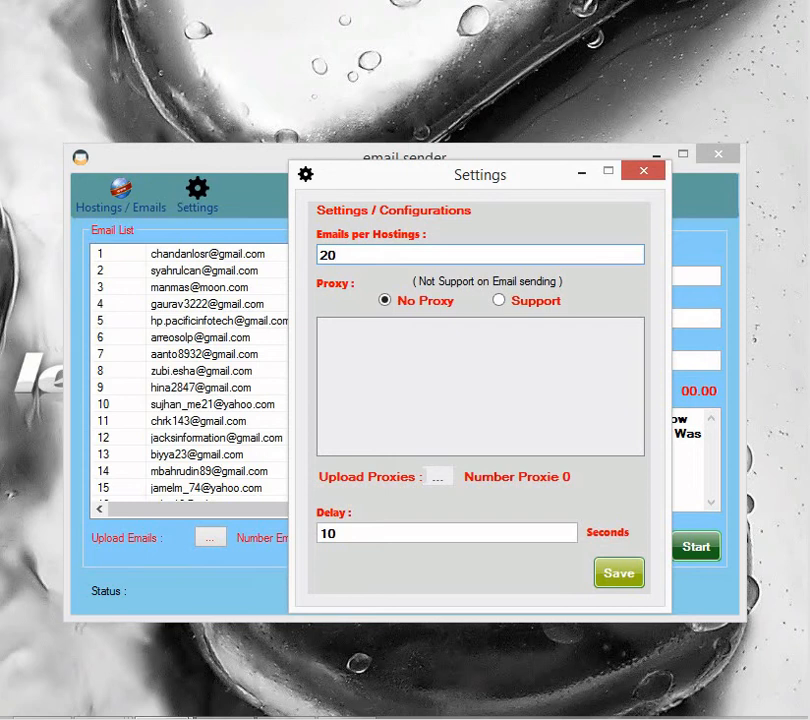
mouse_move(378, 204)
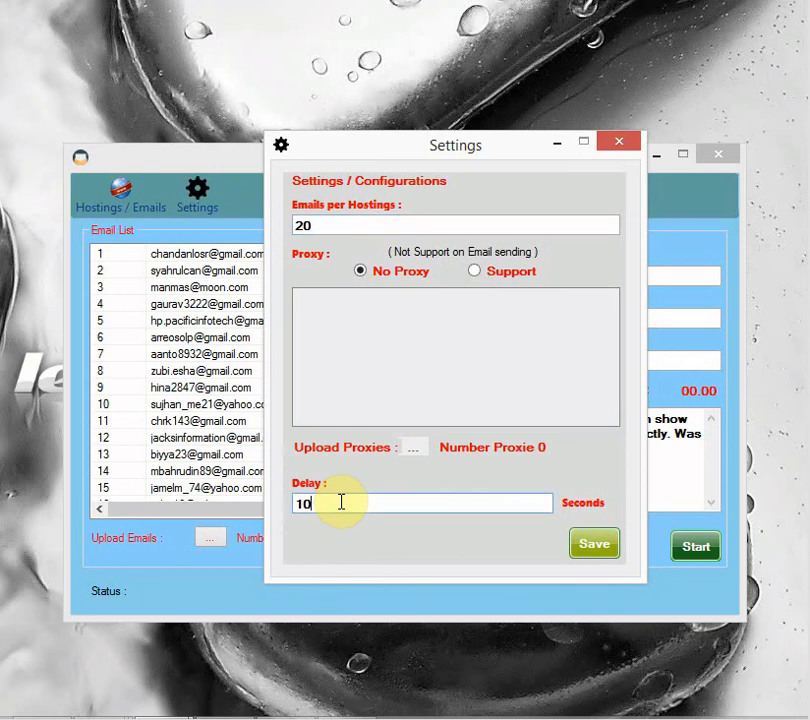
mouse_move(396, 398)
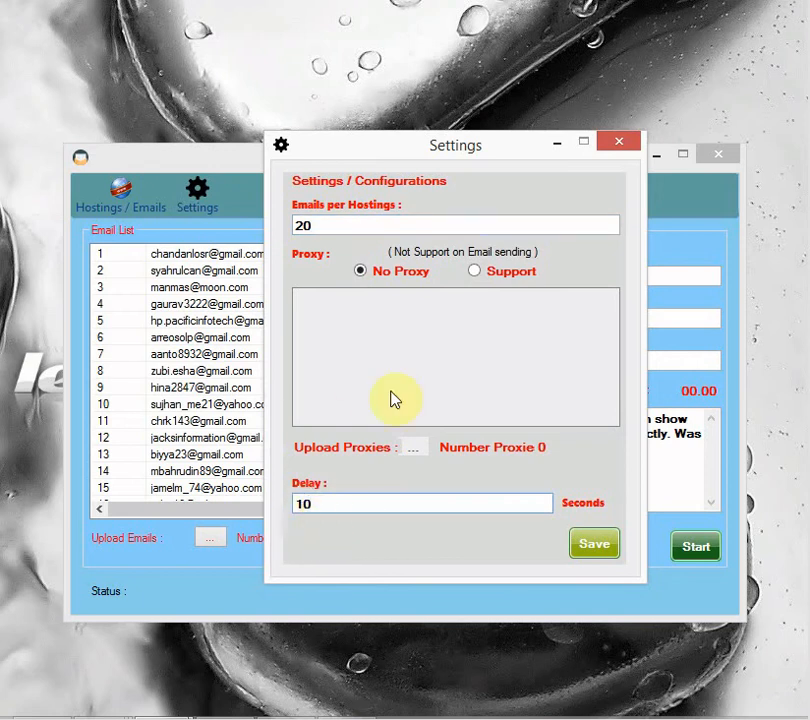
mouse_move(628, 172)
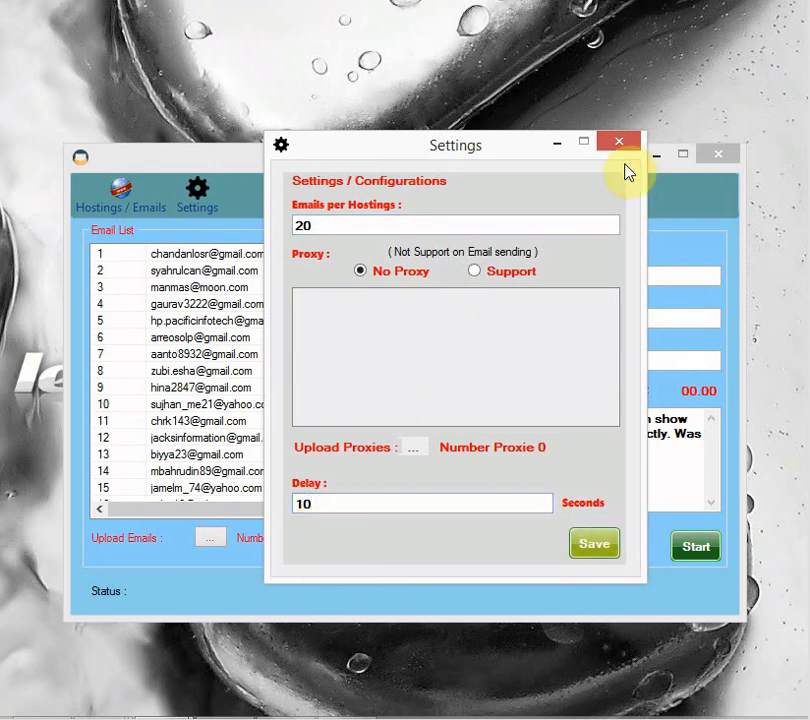
Close Settings, review the added accounts on the Hostings / Emails Edit tab, then close it.
left_click(618, 140)
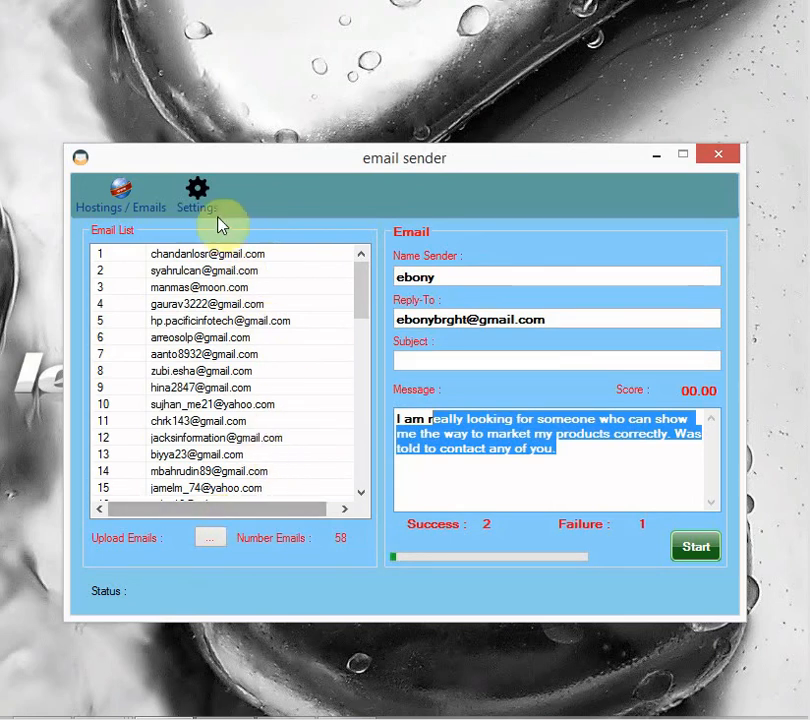
left_click(120, 196)
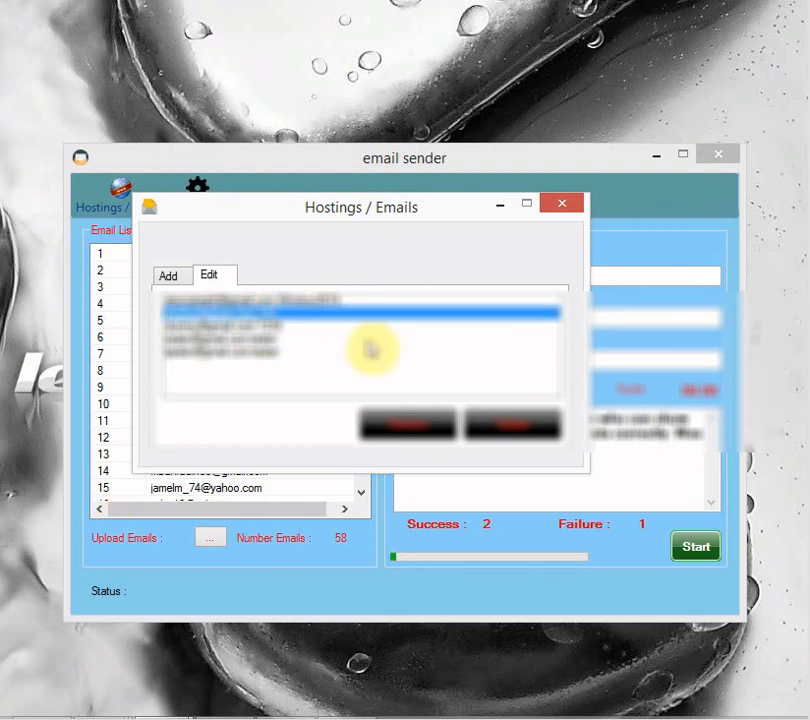
left_click_drag(360, 206, 630, 232)
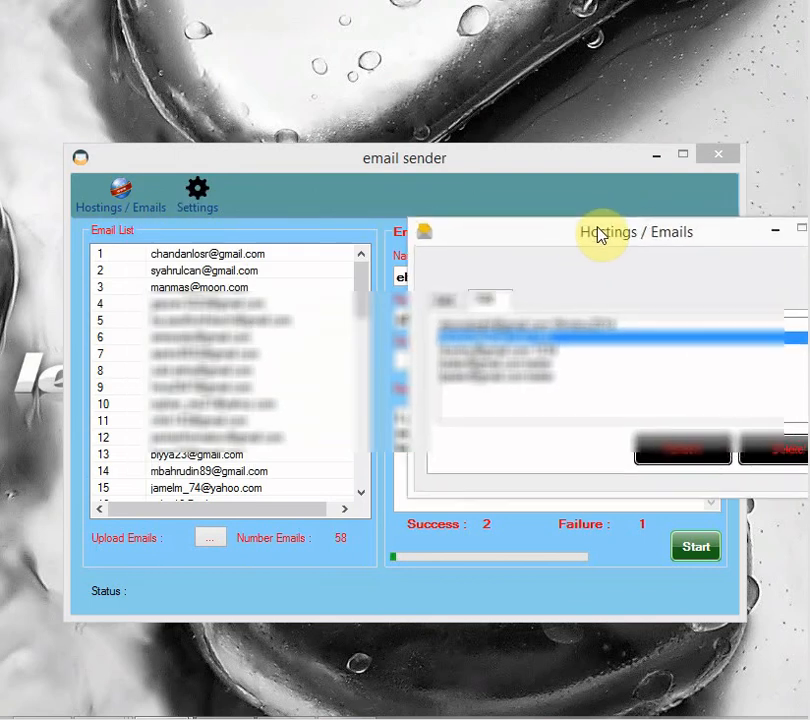
mouse_move(360, 324)
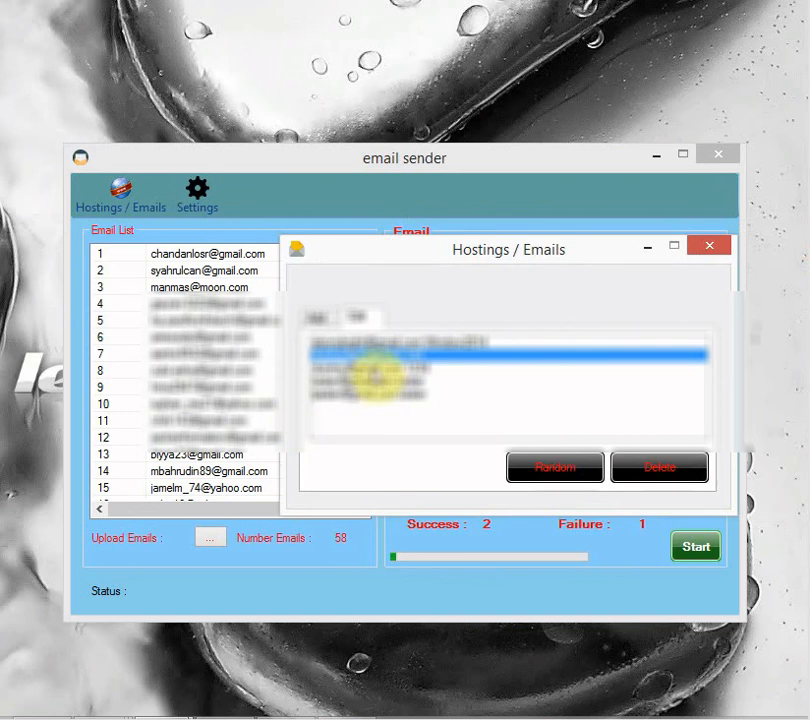
mouse_move(228, 456)
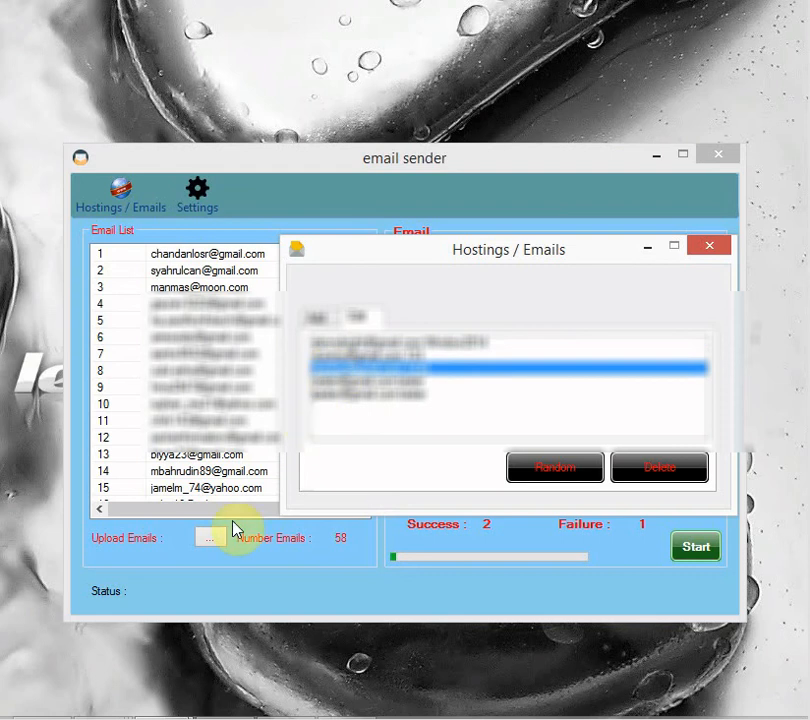
mouse_move(518, 296)
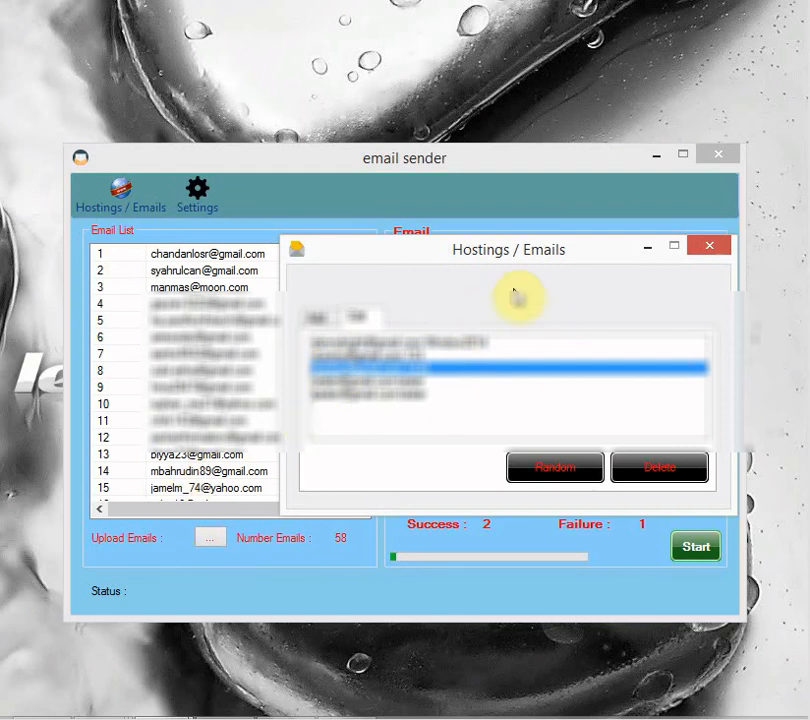
mouse_move(486, 308)
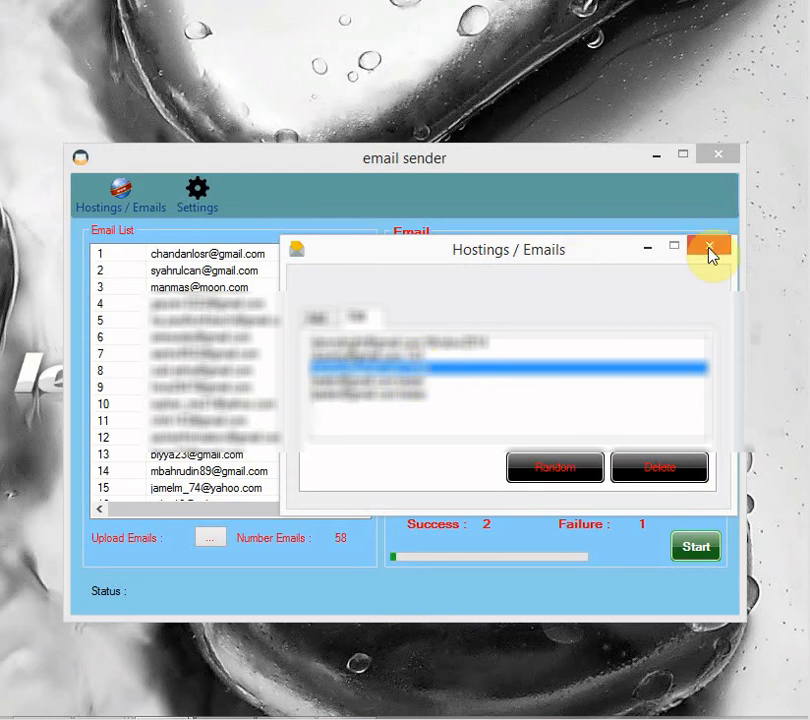
left_click(710, 248)
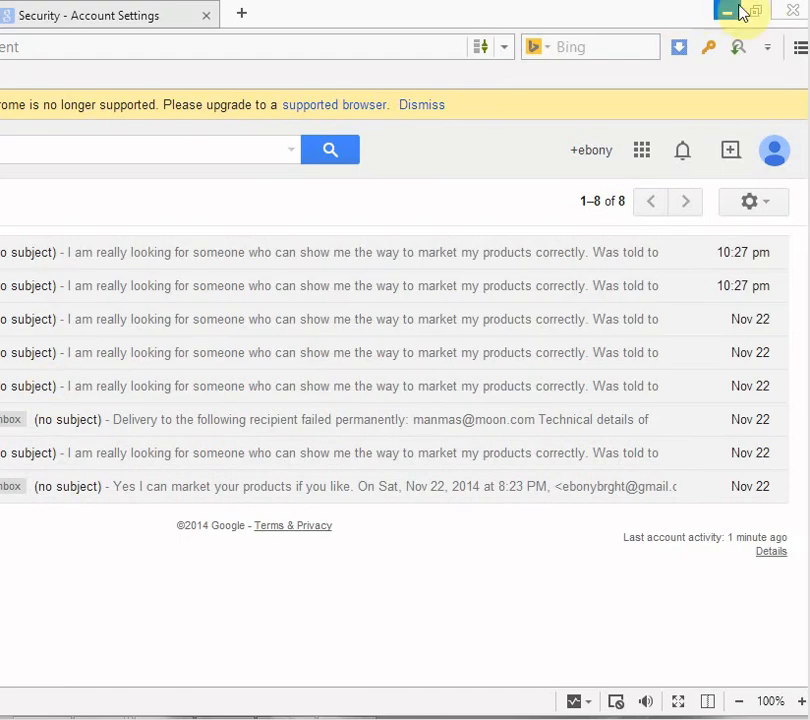
Restore the browser window and switch Gmail from Sent Mail to the Inbox.
left_click(724, 12)
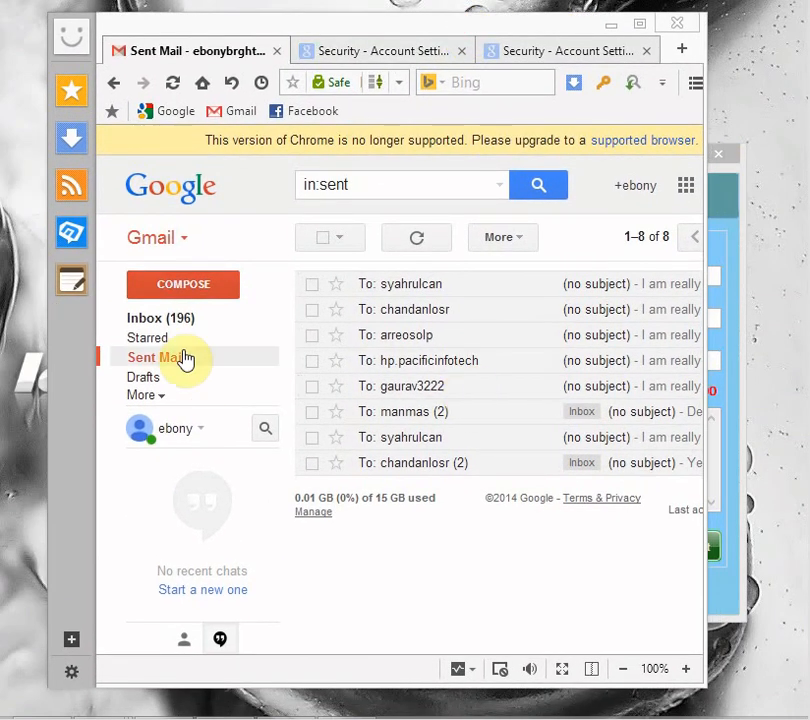
left_click(144, 316)
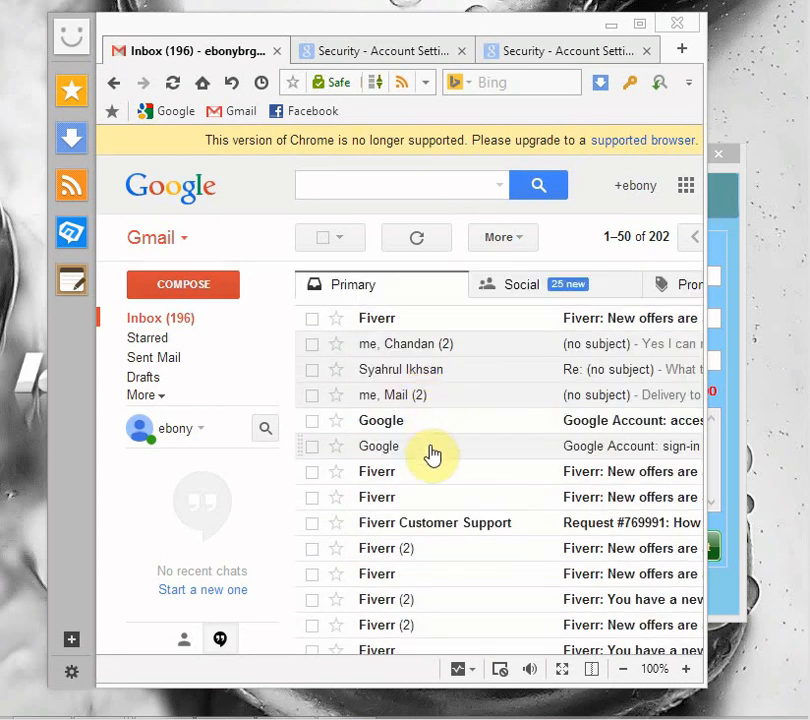
mouse_move(612, 184)
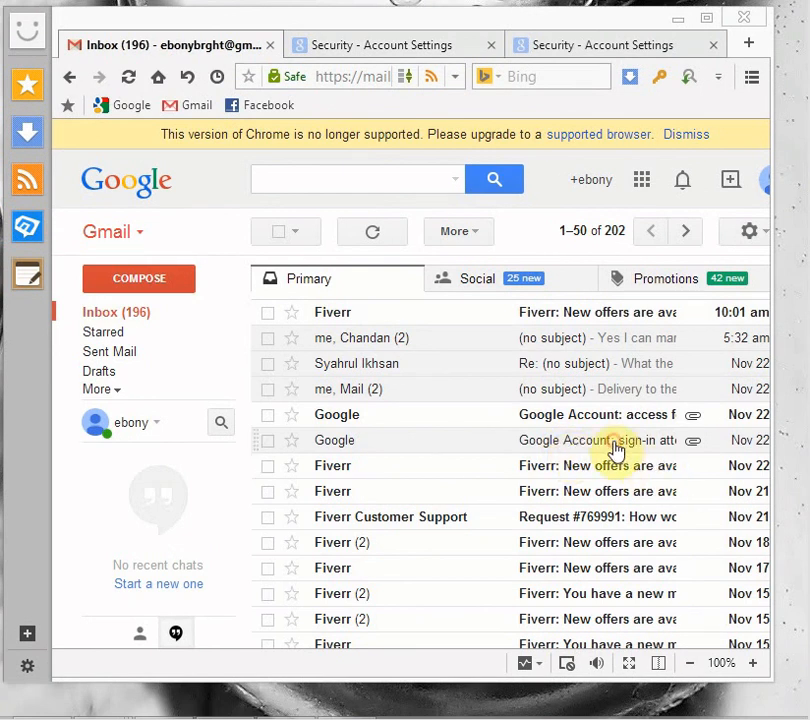
From Google's blocked sign-in email, enable less secure app access and confirm with Done.
left_click(596, 440)
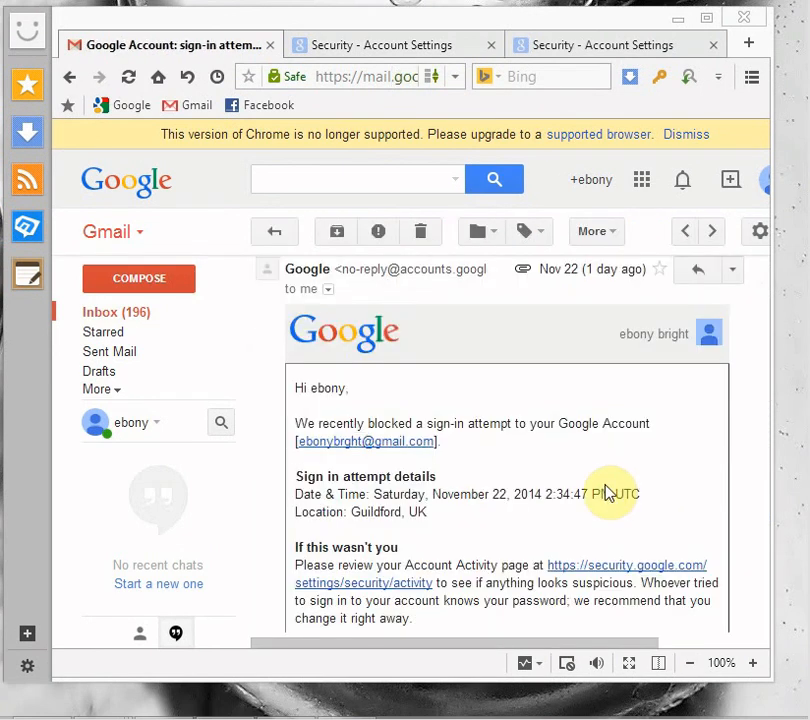
mouse_move(444, 424)
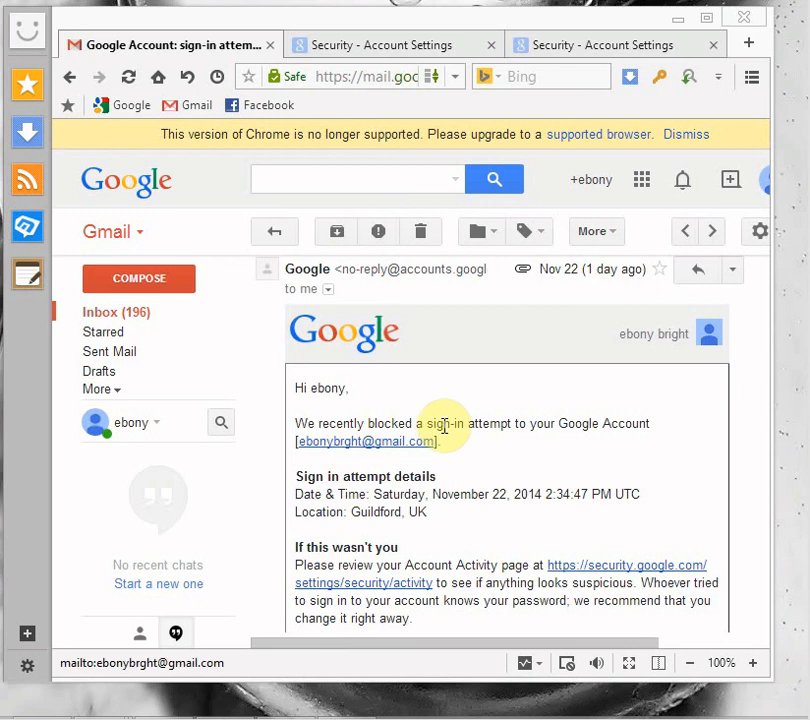
mouse_move(630, 444)
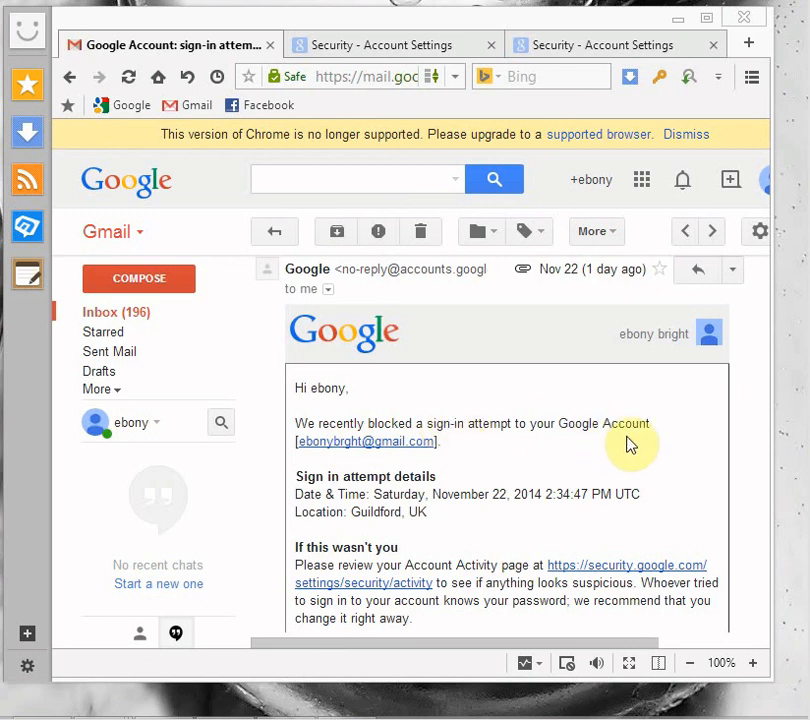
scroll("down", 3)
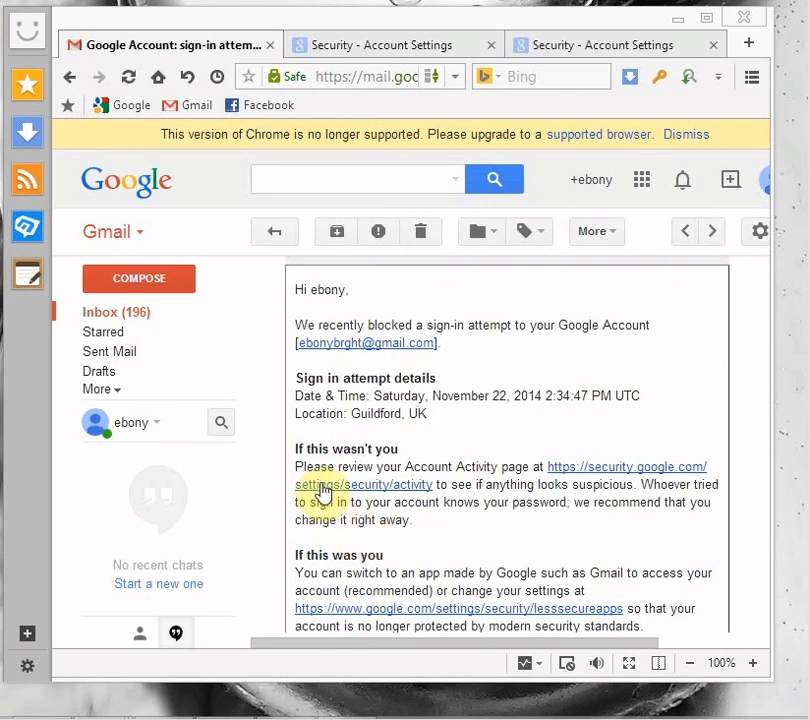
scroll("down", 3)
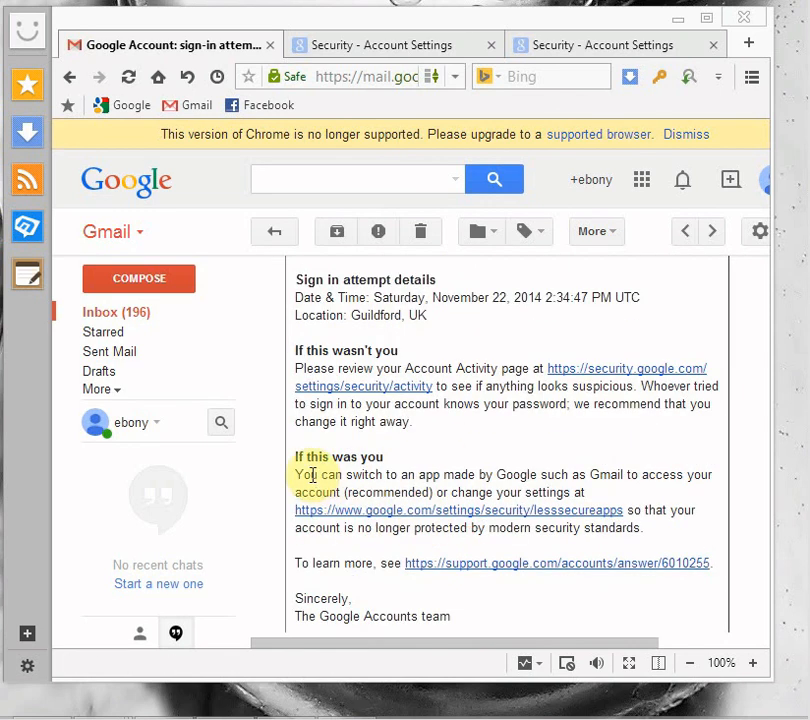
mouse_move(508, 532)
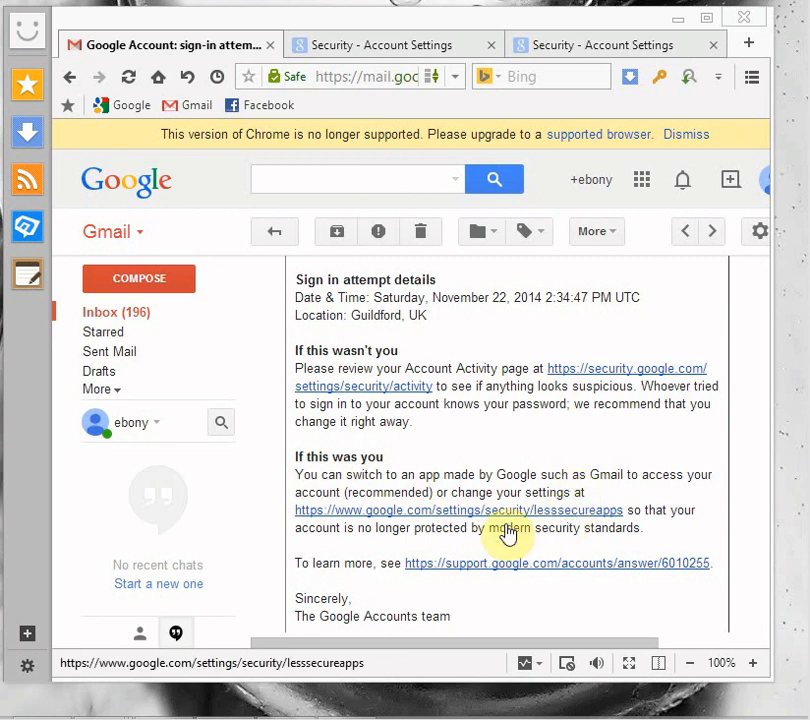
mouse_move(410, 570)
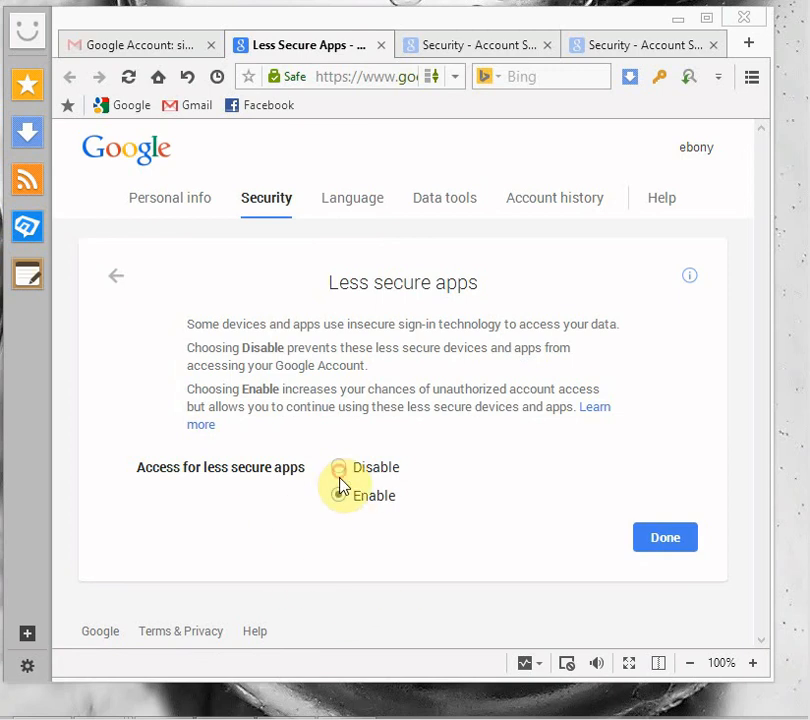
left_click(338, 468)
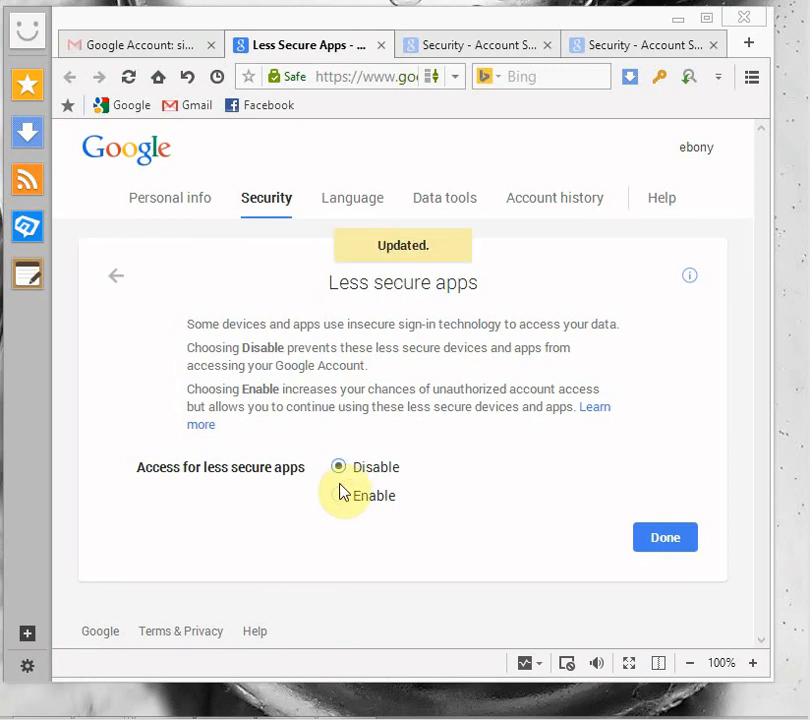
left_click(338, 496)
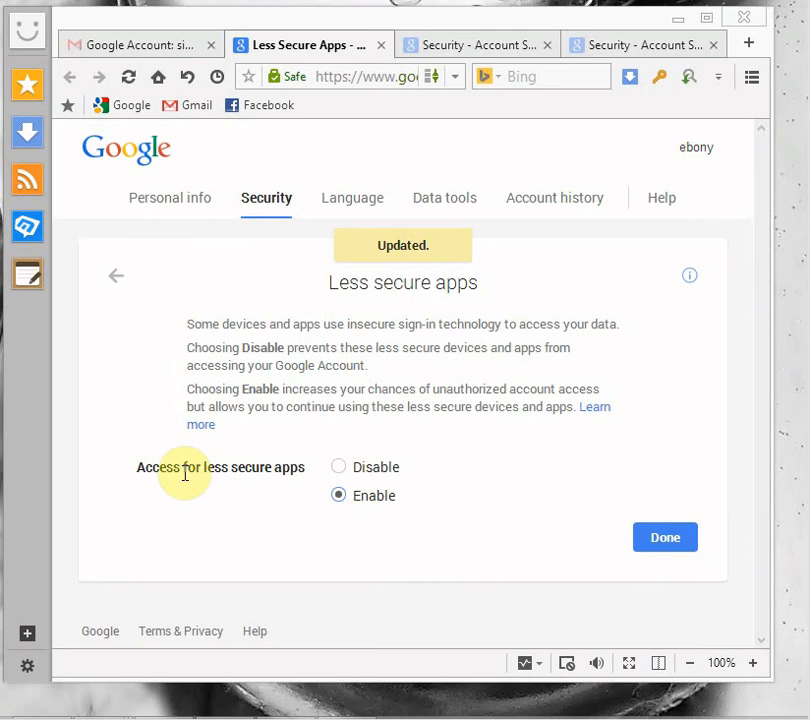
mouse_move(524, 520)
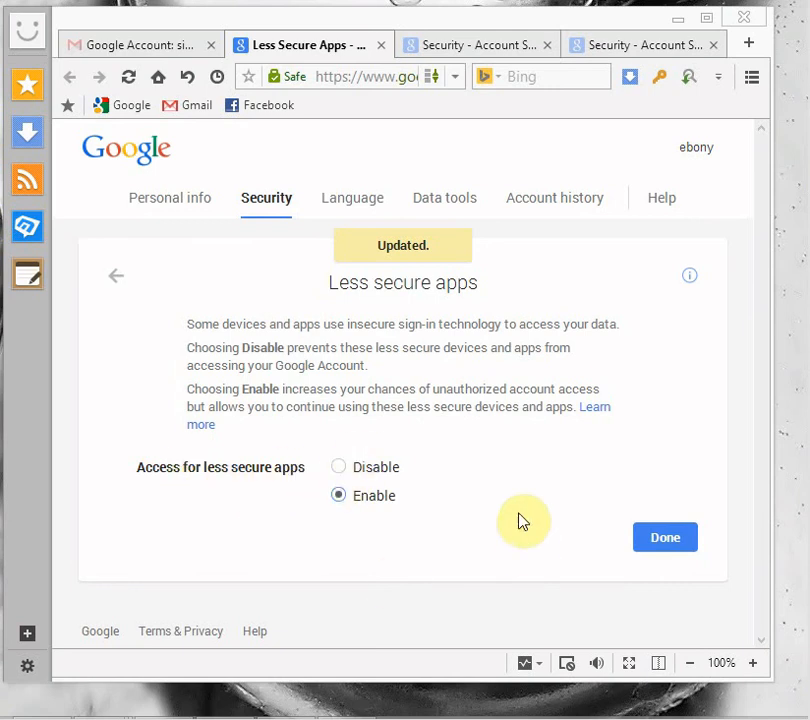
left_click(664, 536)
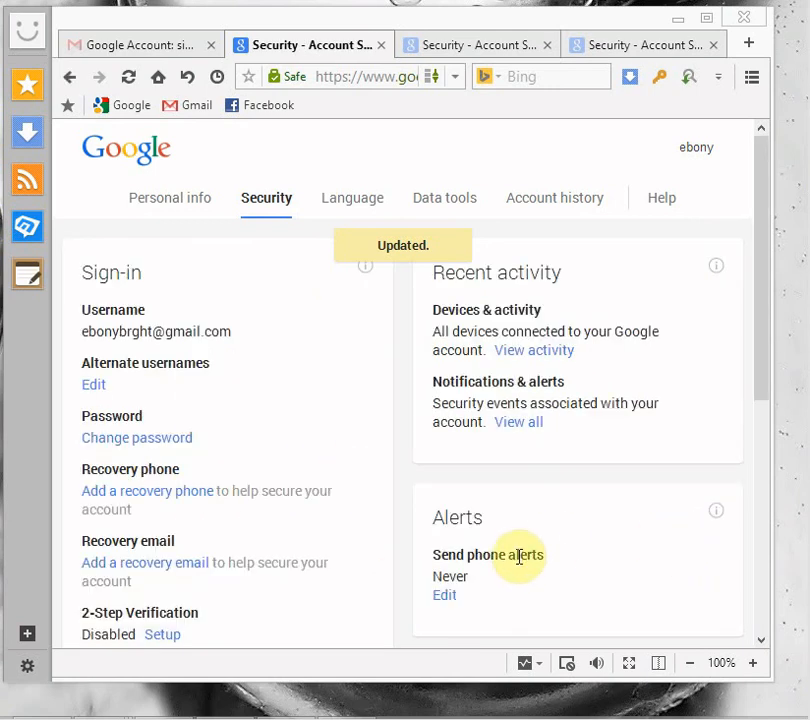
Read Google's access-enabled confirmation email, then list the eight messages in Sent Mail.
left_click(140, 44)
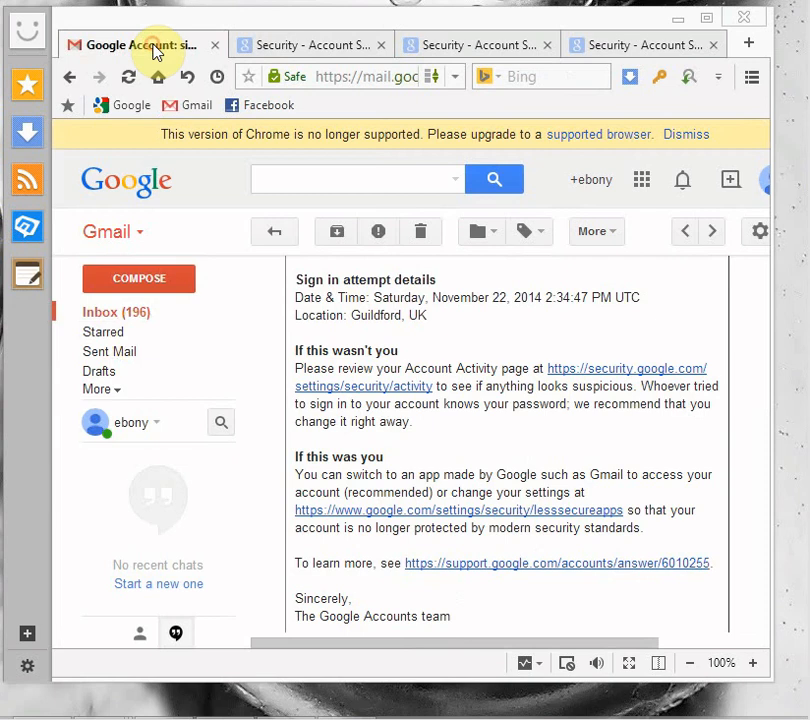
mouse_move(216, 470)
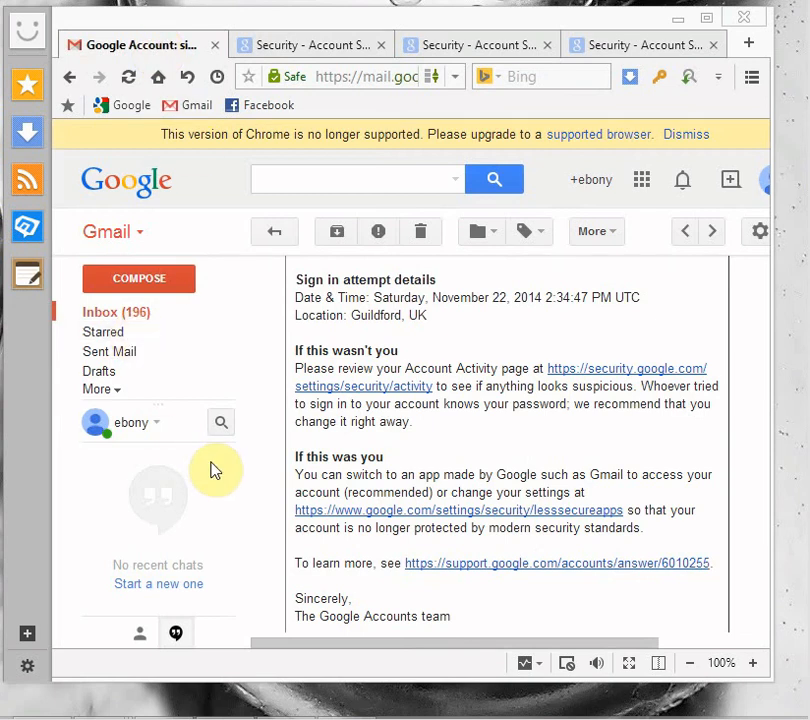
mouse_move(104, 332)
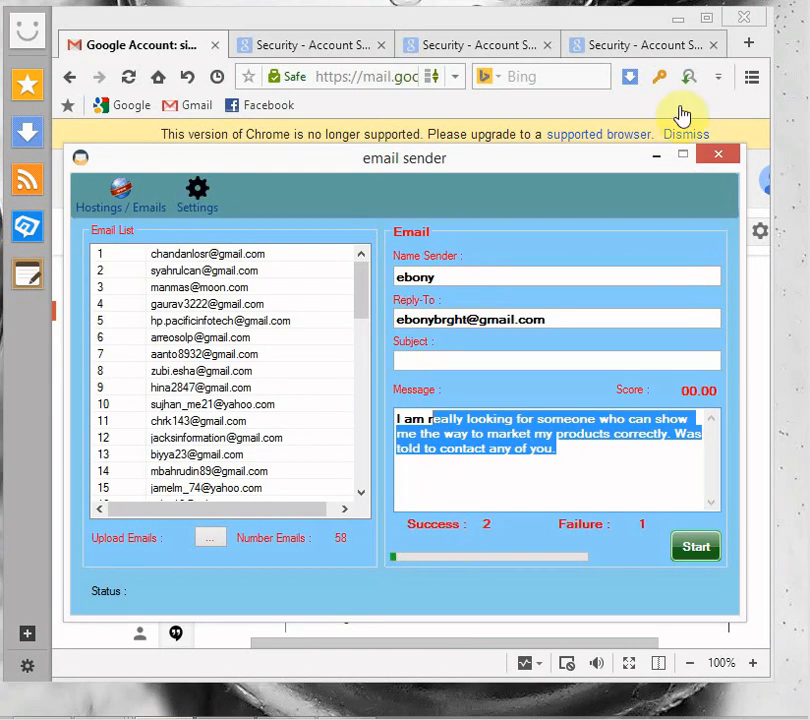
mouse_move(656, 152)
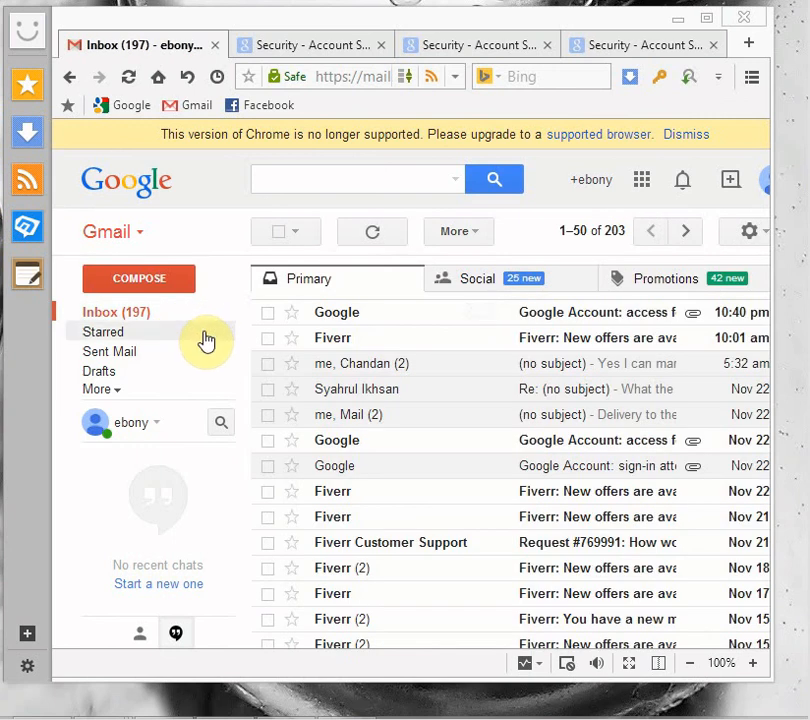
mouse_move(412, 600)
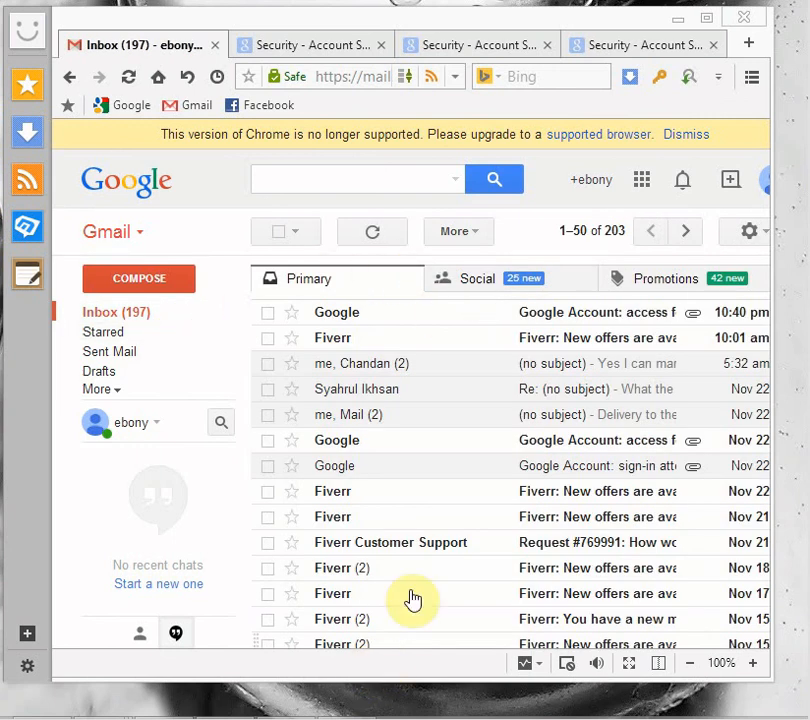
left_click(336, 312)
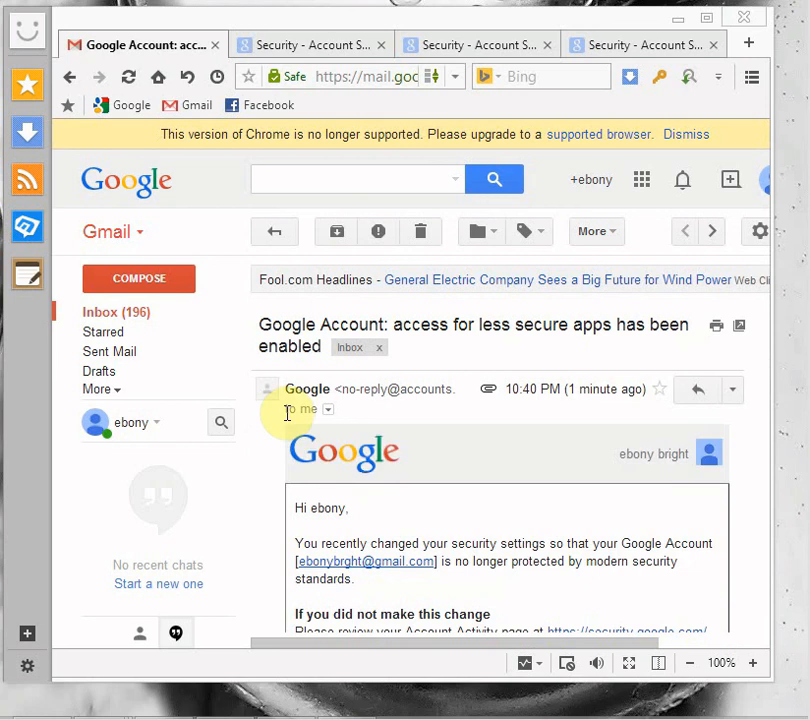
scroll("down", 3)
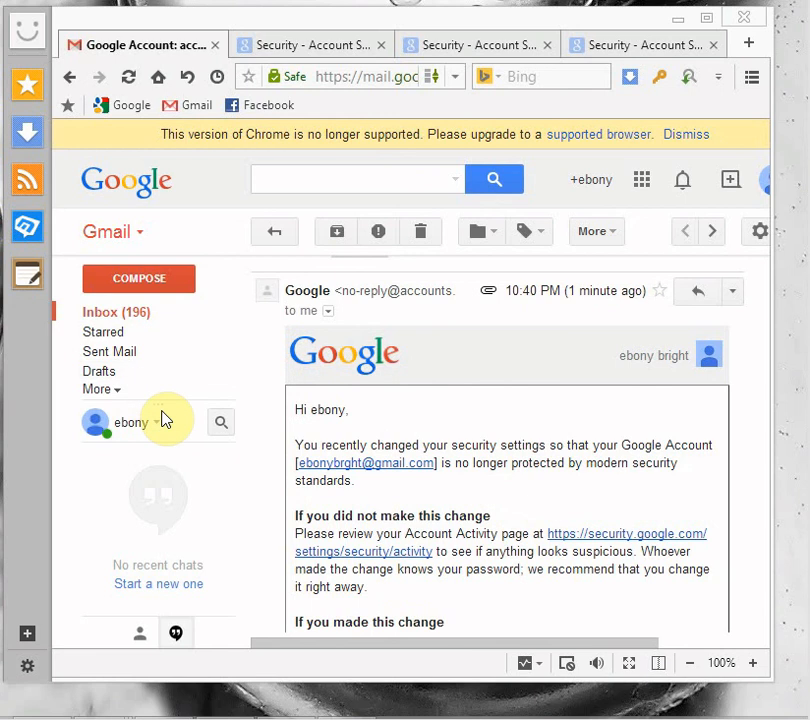
mouse_move(142, 362)
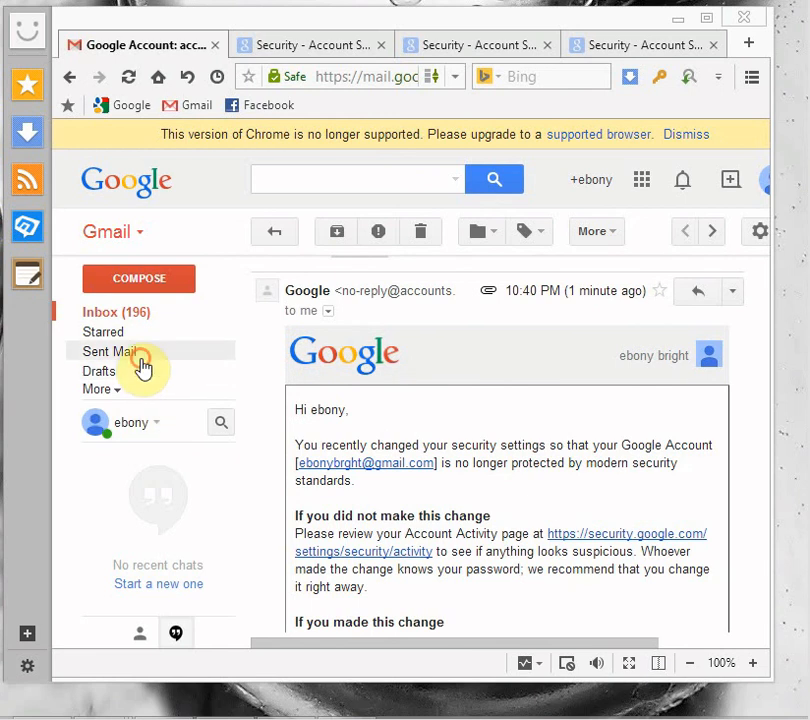
left_click(110, 352)
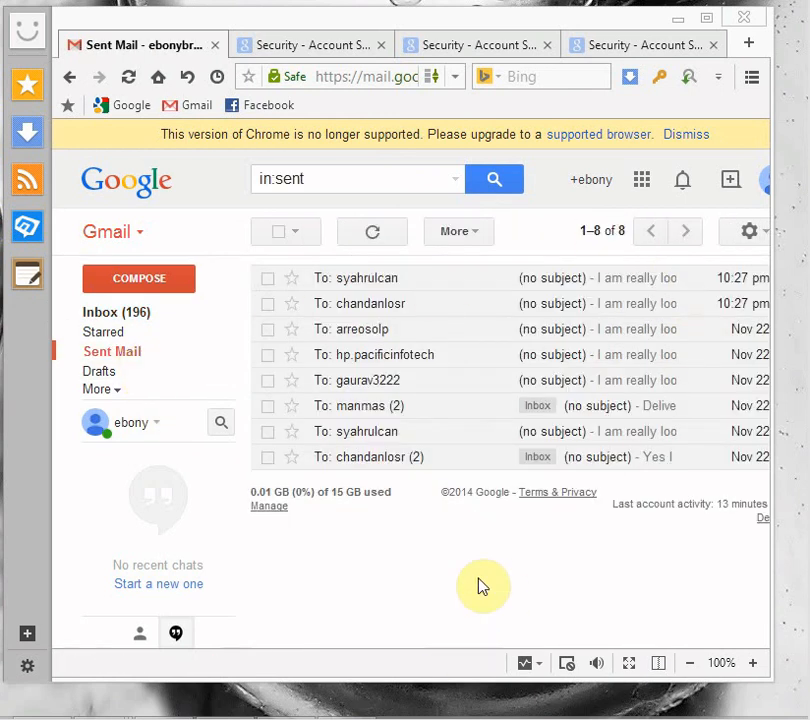
mouse_move(304, 320)
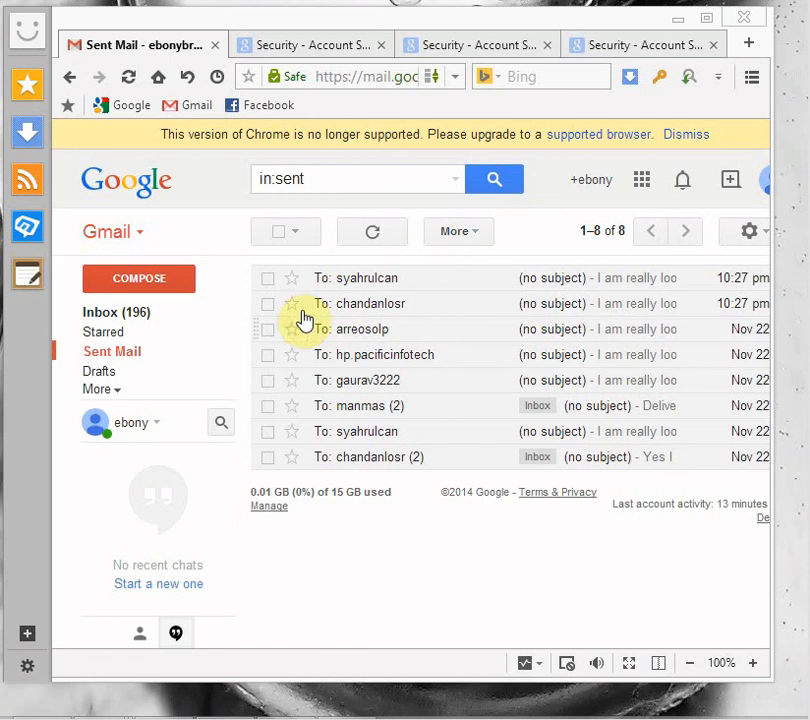
mouse_move(560, 318)
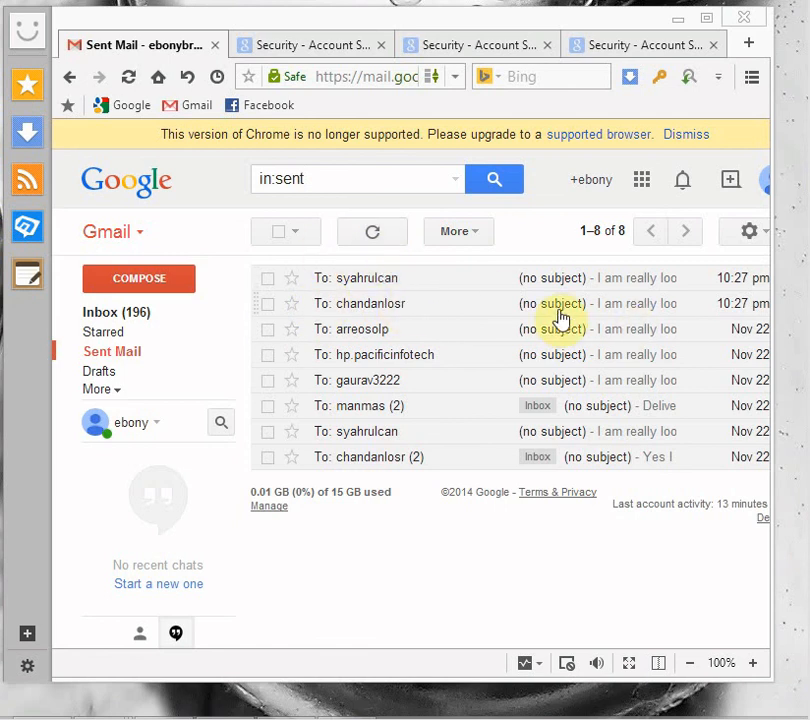
mouse_move(728, 290)
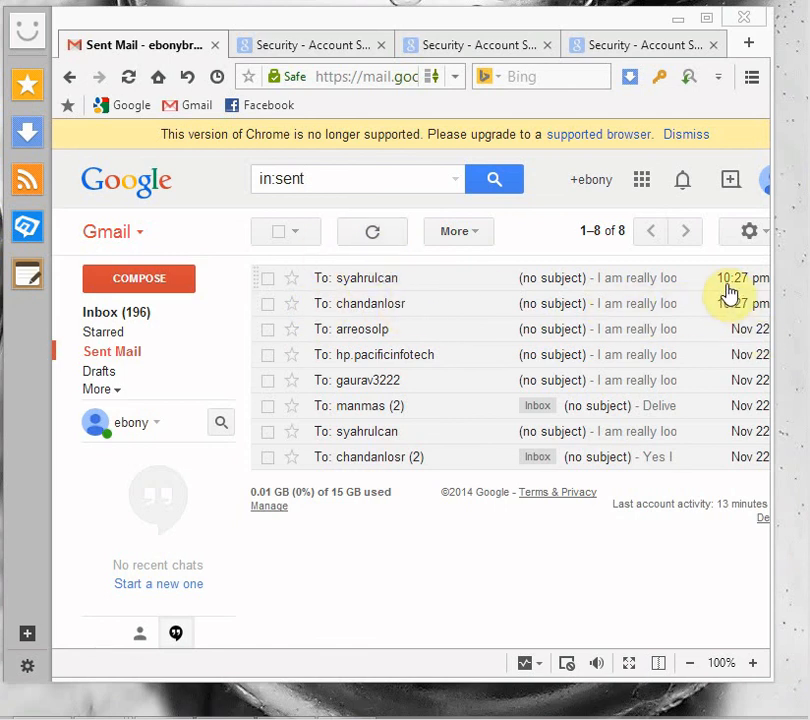
mouse_move(552, 364)
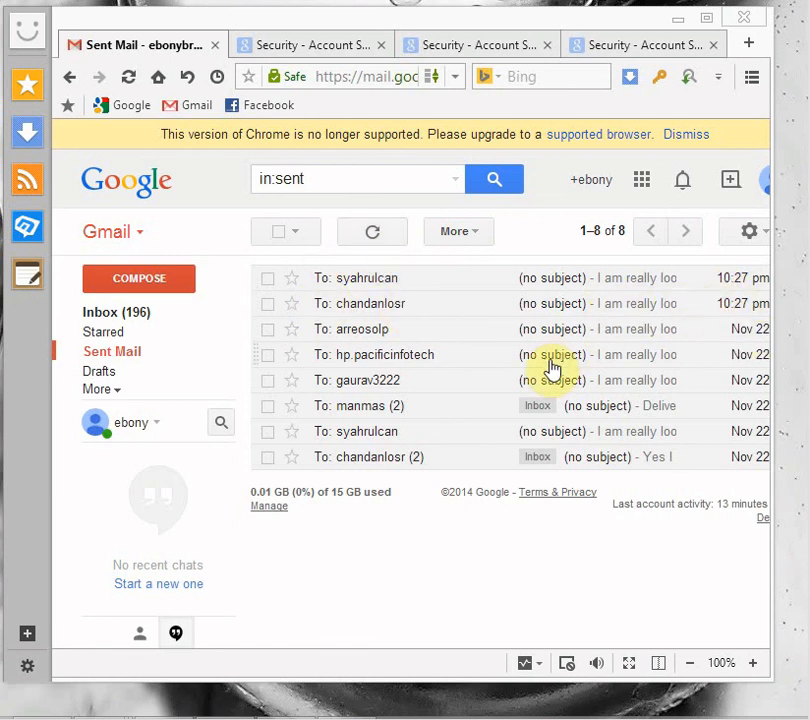
mouse_move(544, 358)
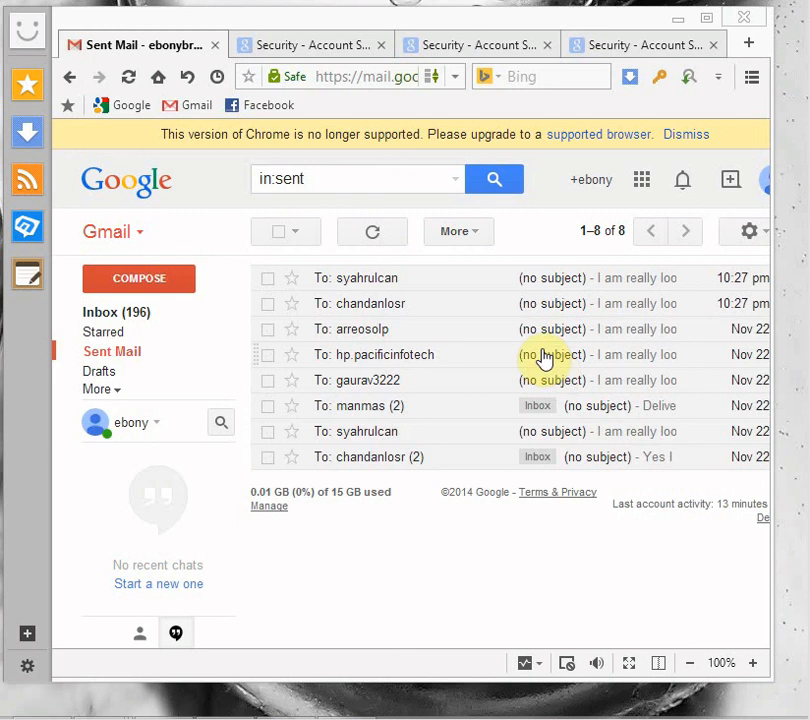
mouse_move(356, 384)
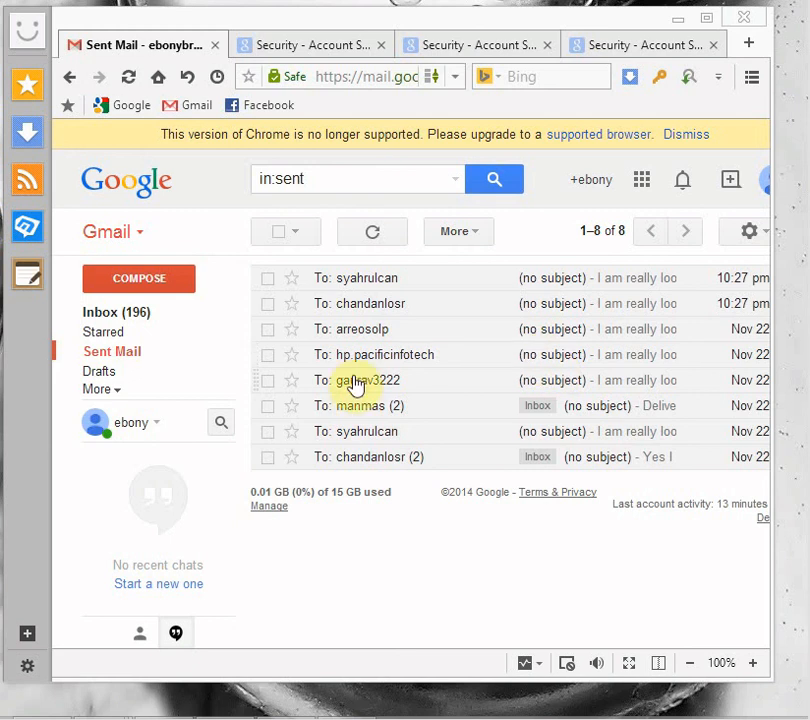
mouse_move(680, 16)
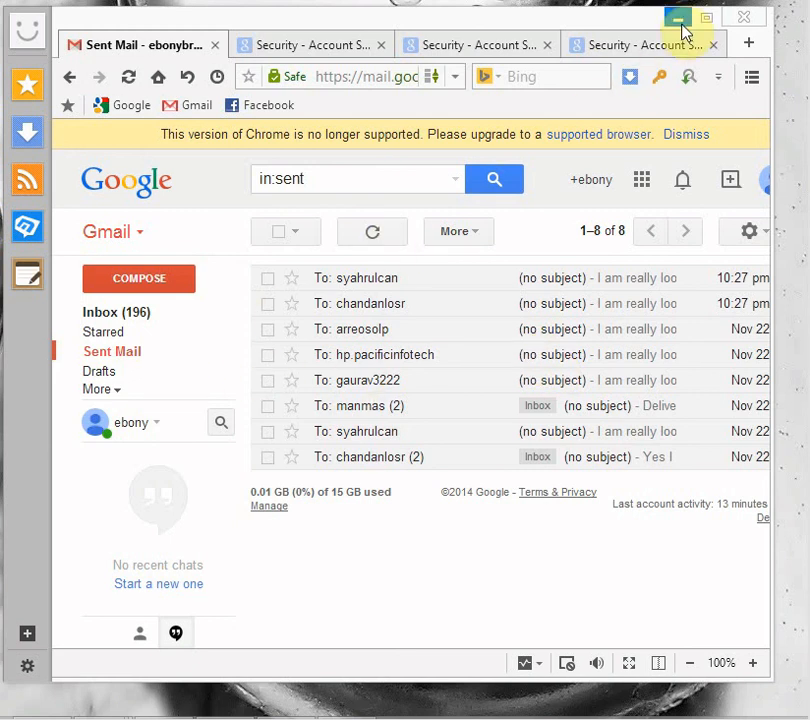
In the email sender, select the marketing message and Start sending it to the list again.
left_click(678, 18)
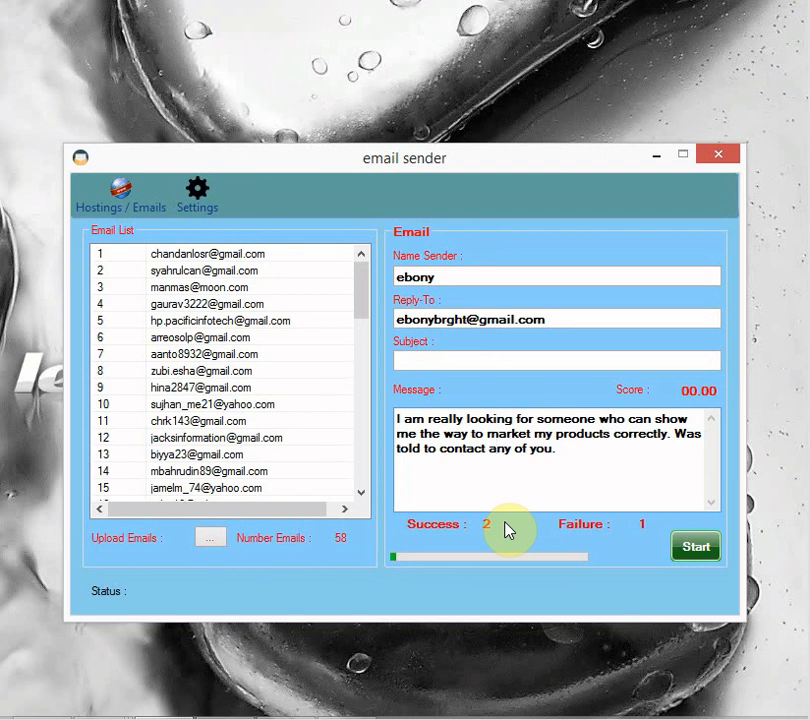
triple_click(548, 432)
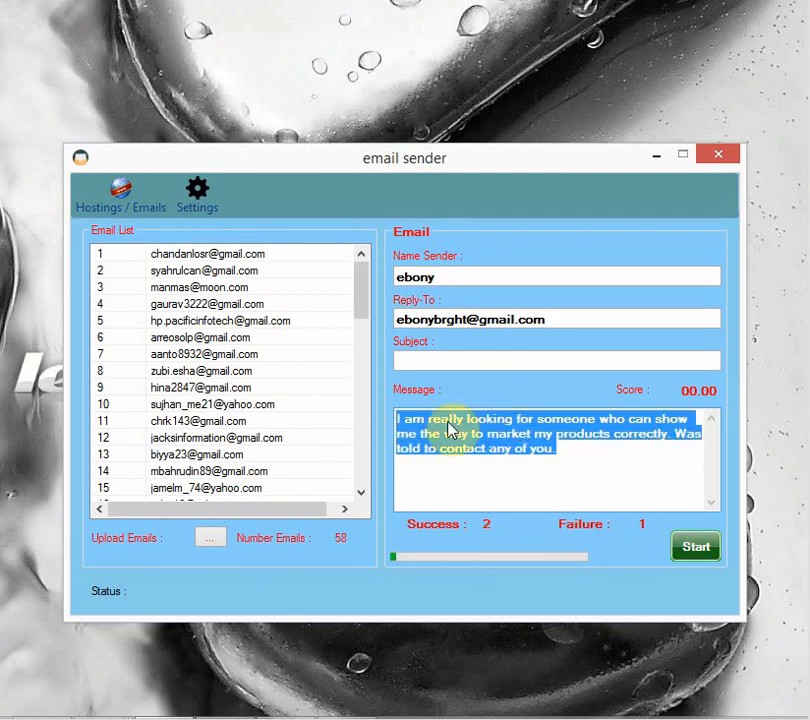
left_click(696, 548)
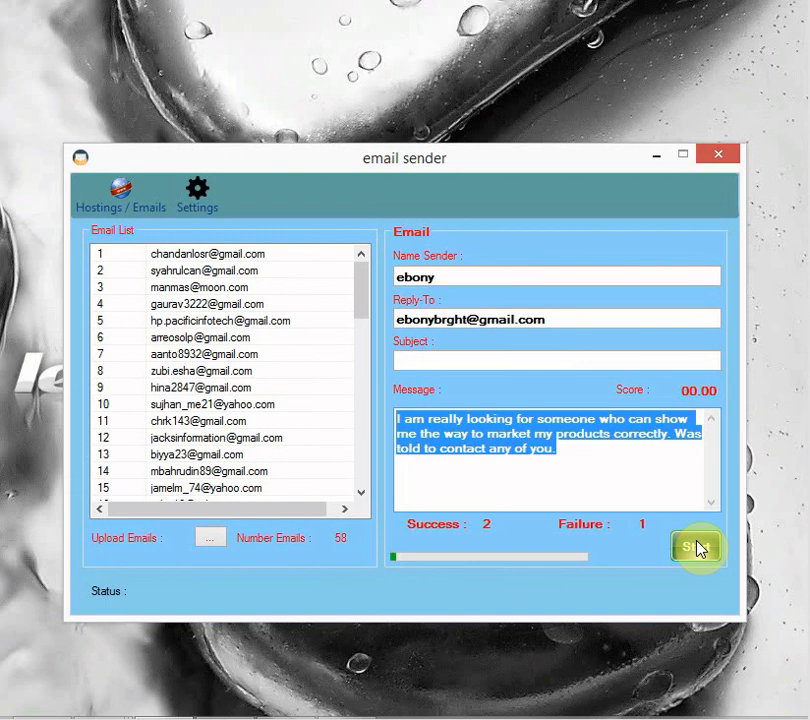
left_click(698, 548)
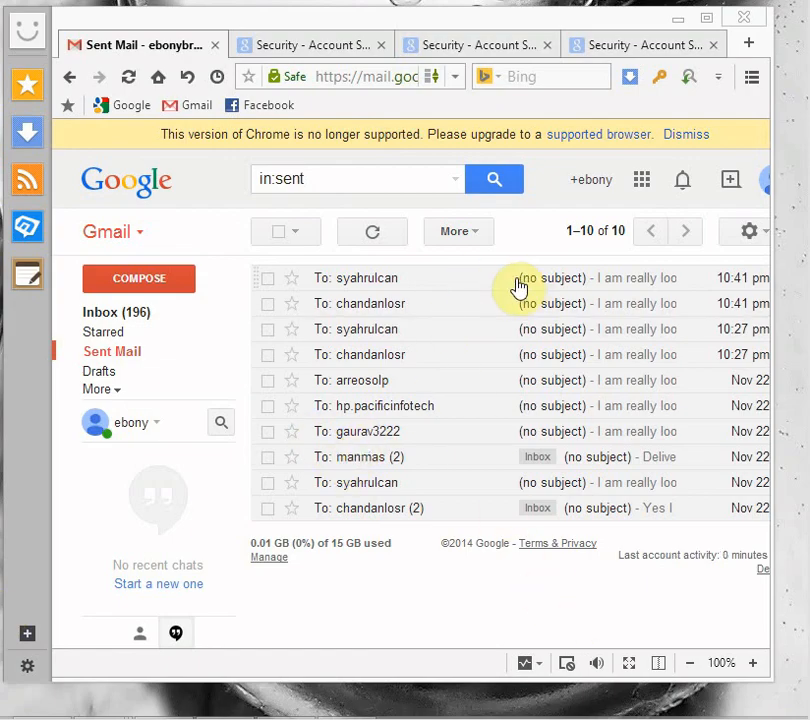
mouse_move(748, 324)
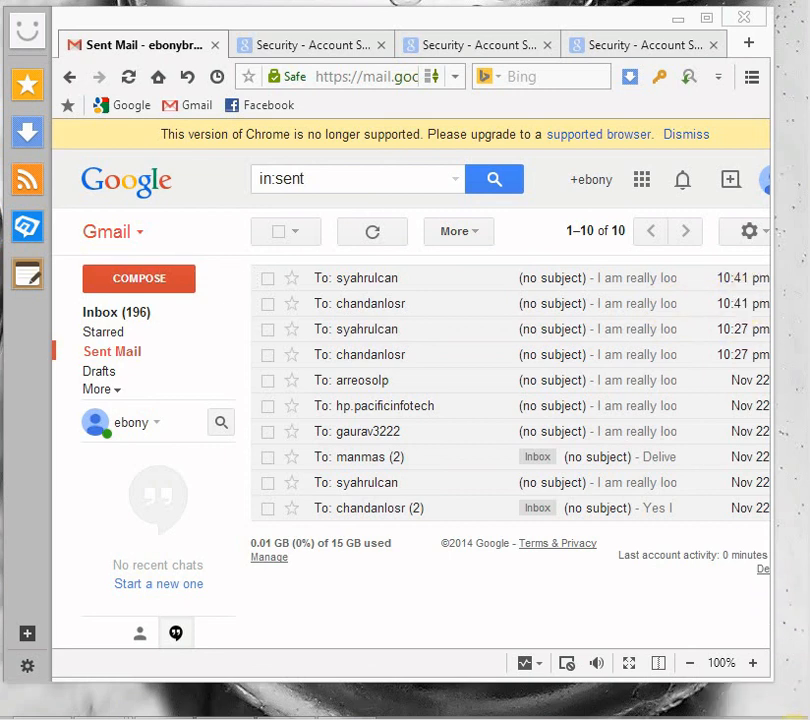
mouse_move(584, 352)
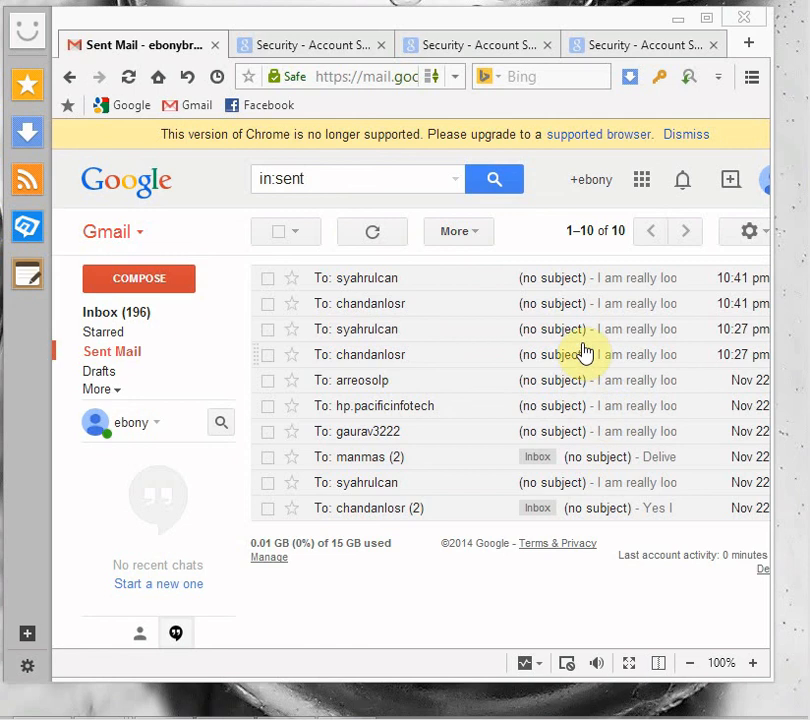
mouse_move(576, 304)
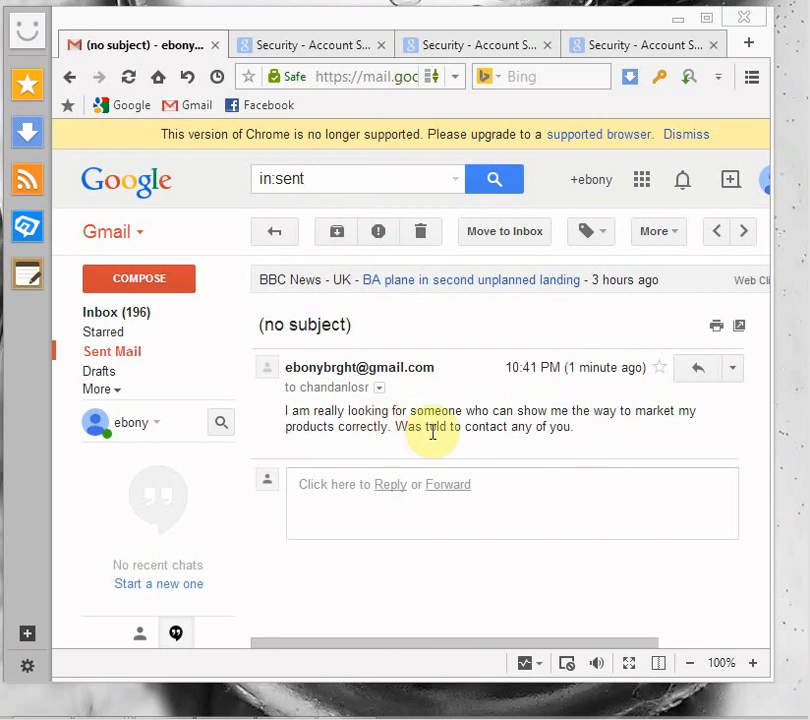
mouse_move(596, 444)
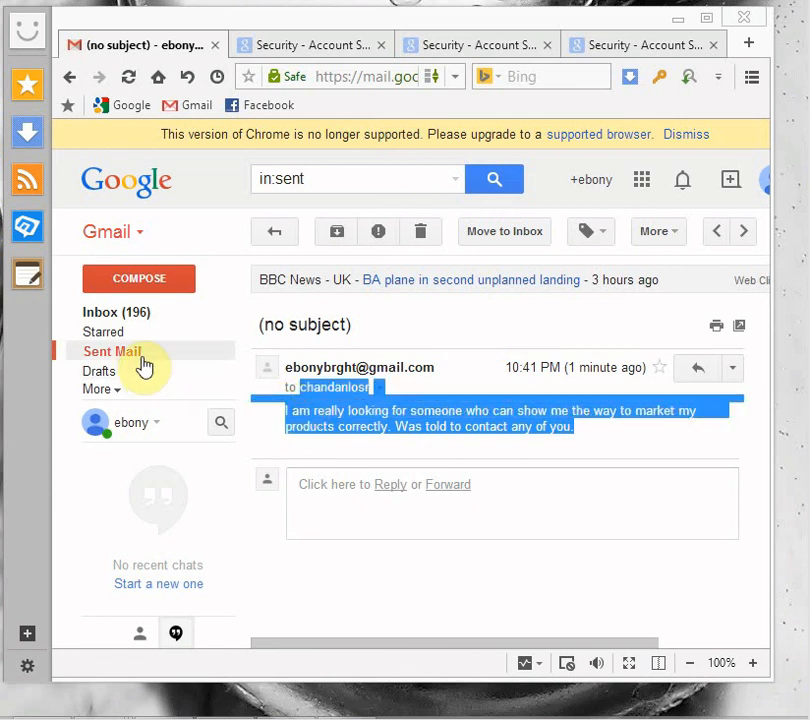
Return to Gmail's Sent Mail list before switching back to the sender window.
left_click(112, 352)
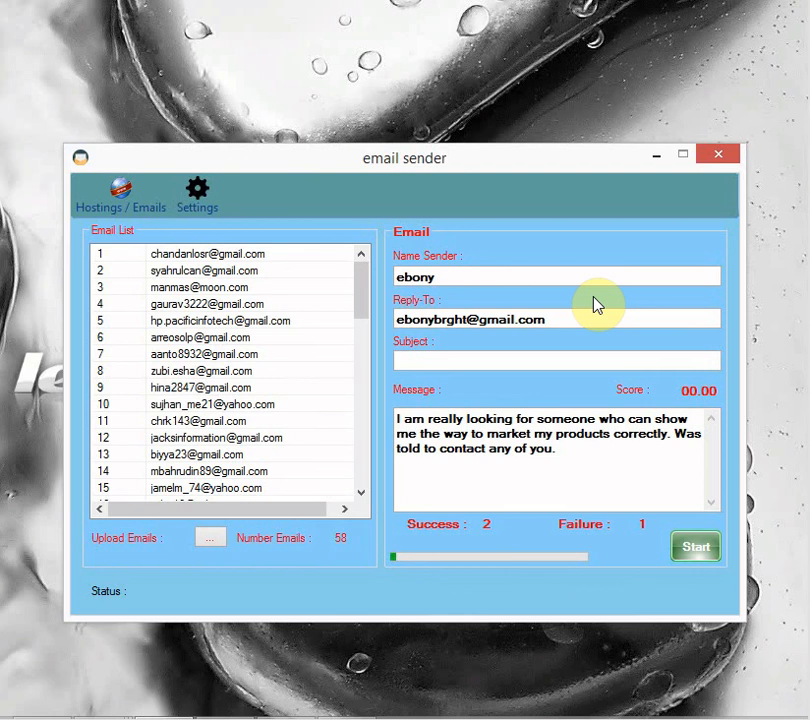
mouse_move(532, 664)
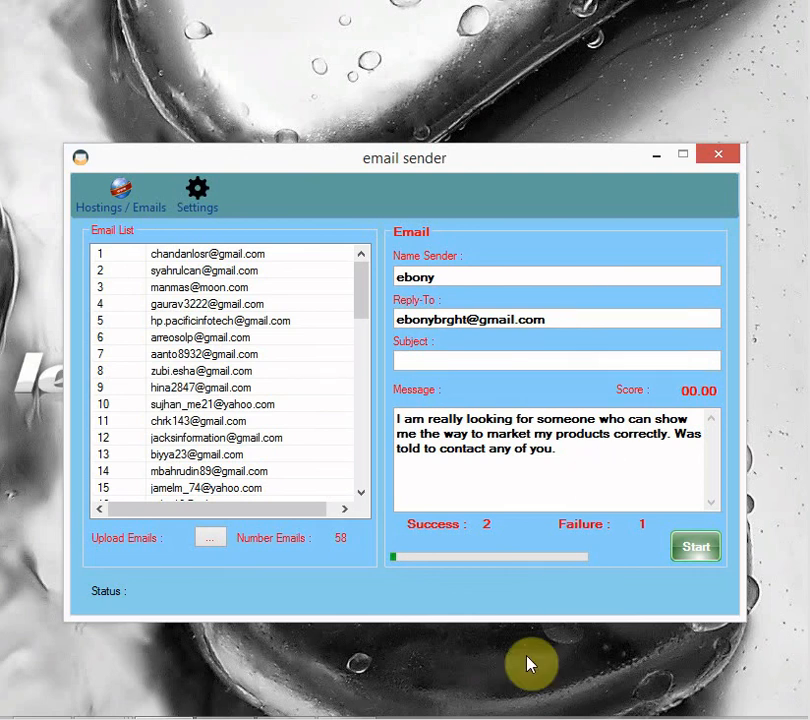